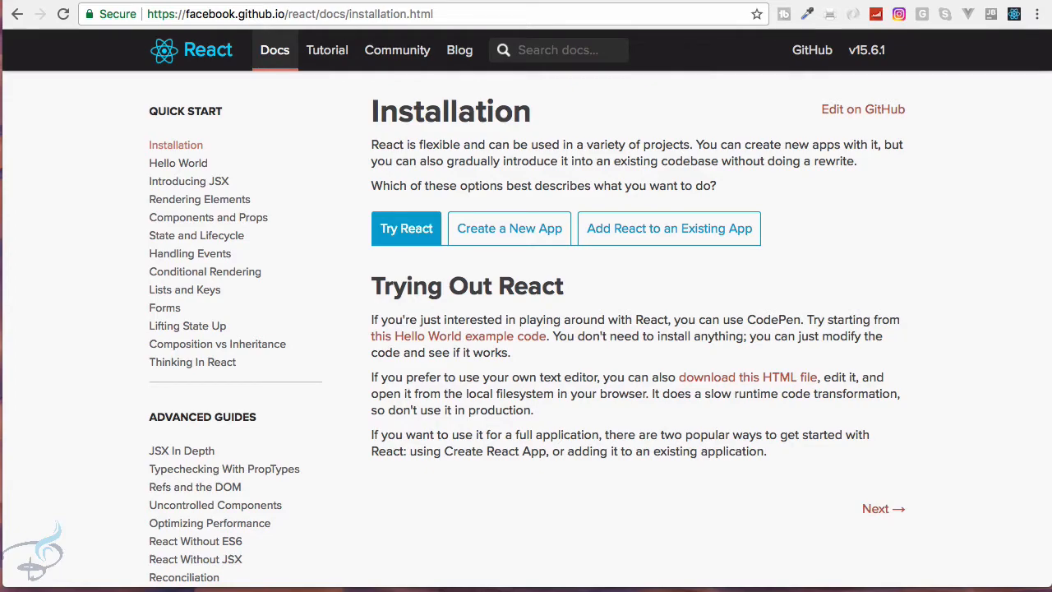
# Download the Node.js v6.11.2 LTS macOS installer from nodejs.org
pyautogui.write('nodejs.org/en/')
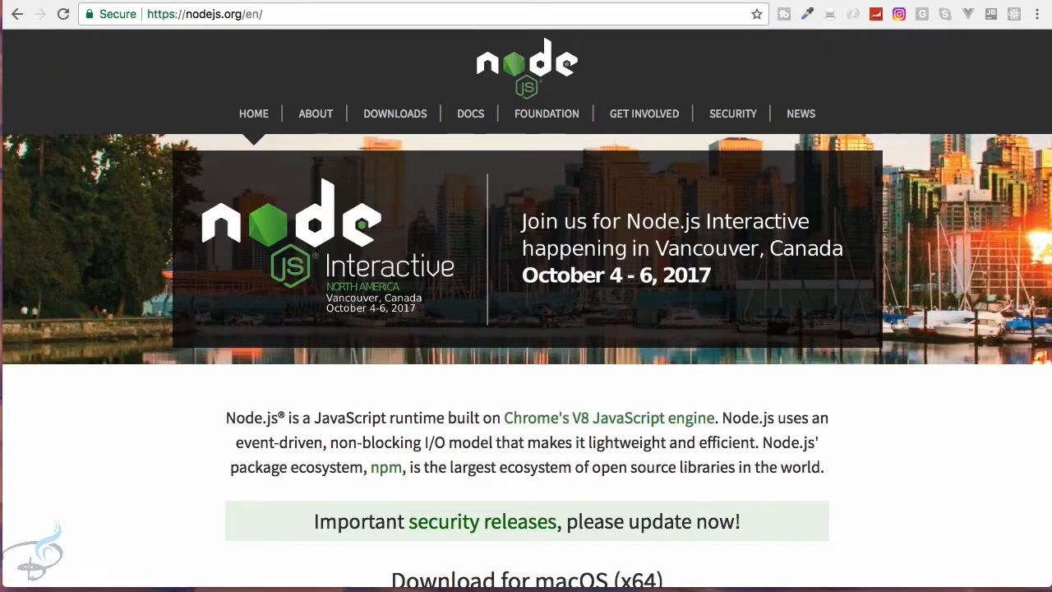
pyautogui.scroll(-3)
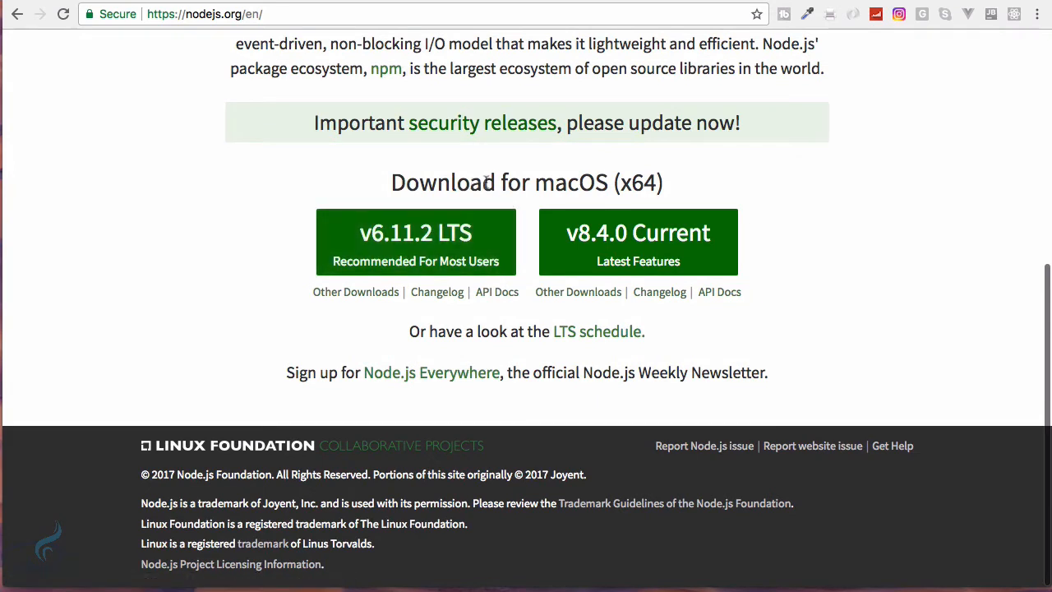
pyautogui.moveTo(392, 182); pyautogui.dragTo(519, 181)
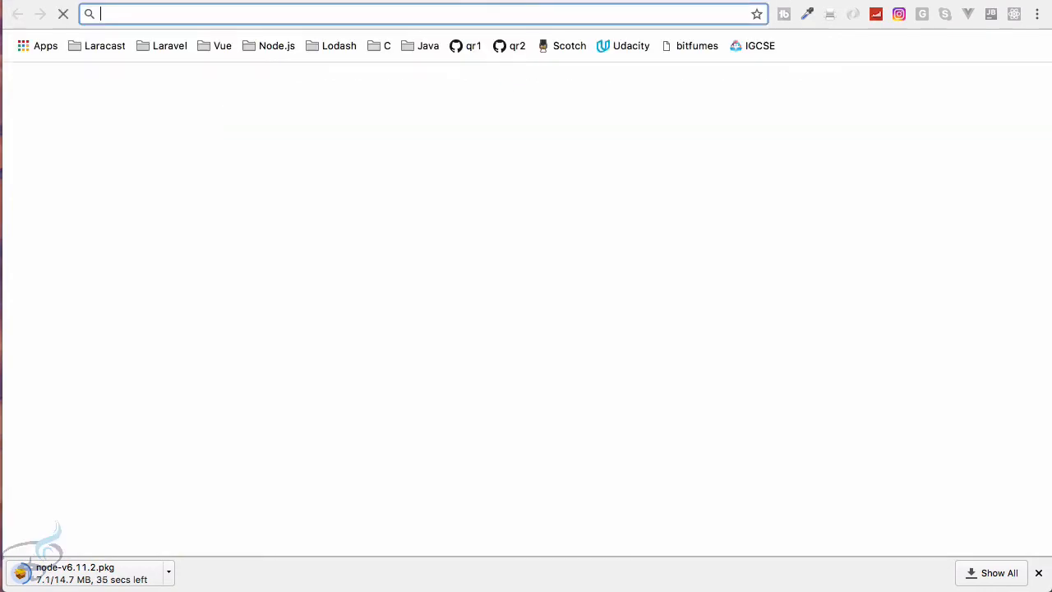
# Search Google for git and open the official git-scm.com result
pyautogui.write('github.com/bitfumes')
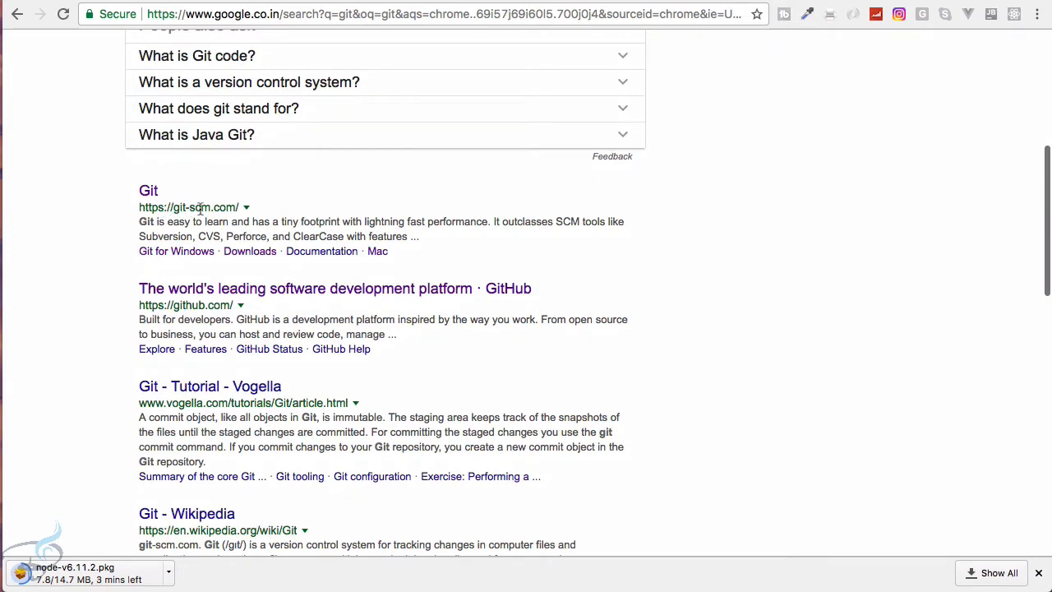
pyautogui.moveTo(150, 195)
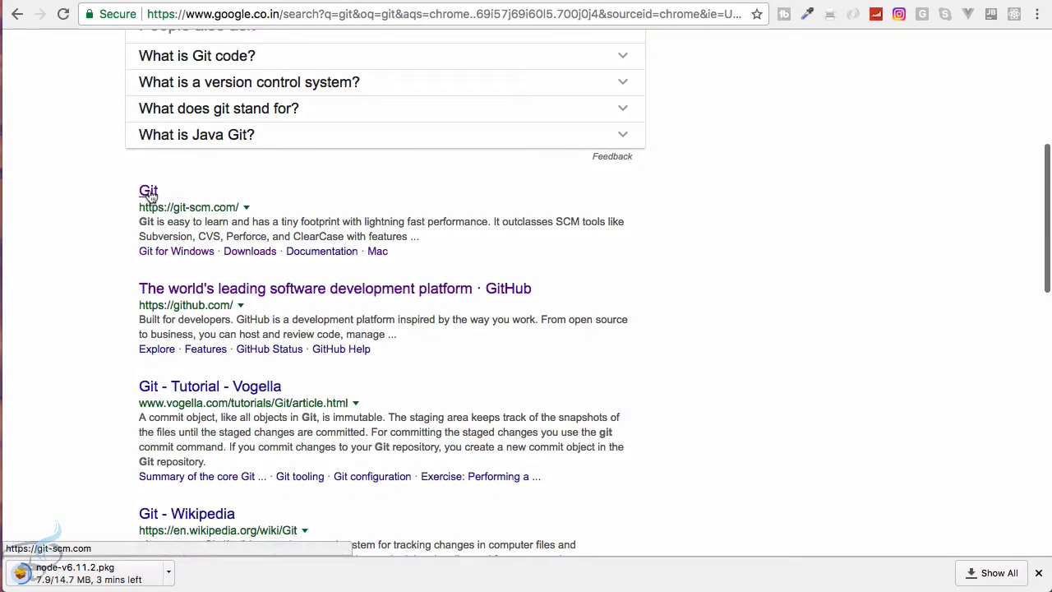
pyautogui.click(148, 190)
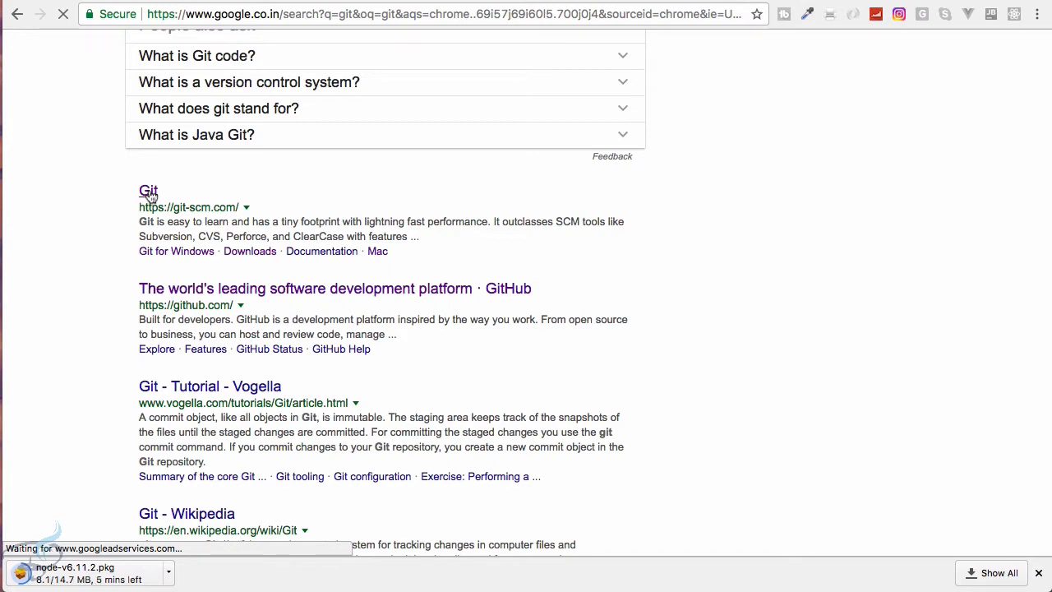
pyautogui.click(147, 190)
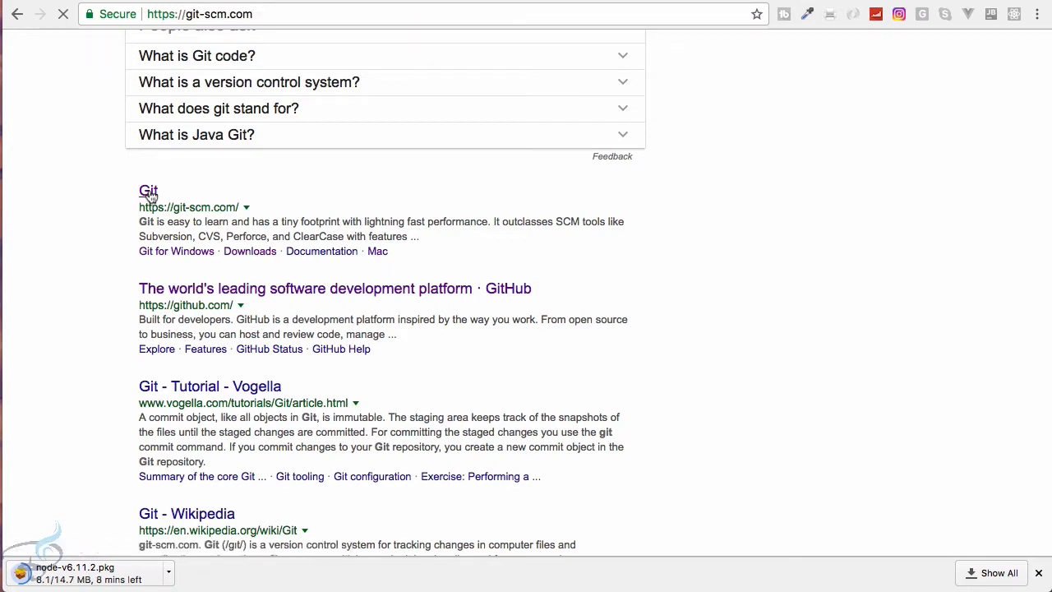
# Start the Git 2.14.1 download using git-scm.com's 'Downloads for Mac' button
pyautogui.click(148, 190)
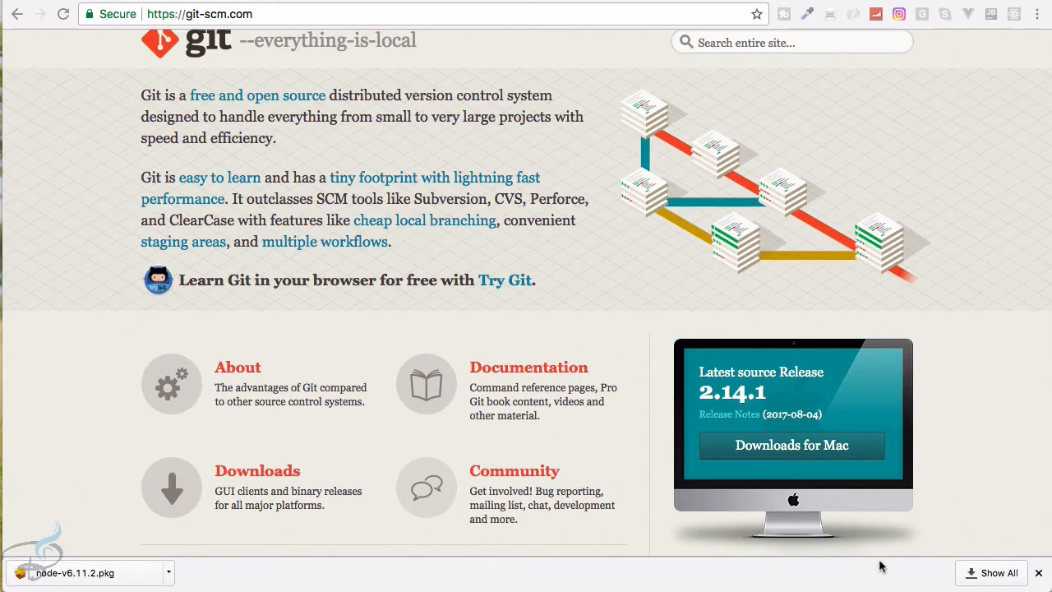
pyautogui.moveTo(737, 479)
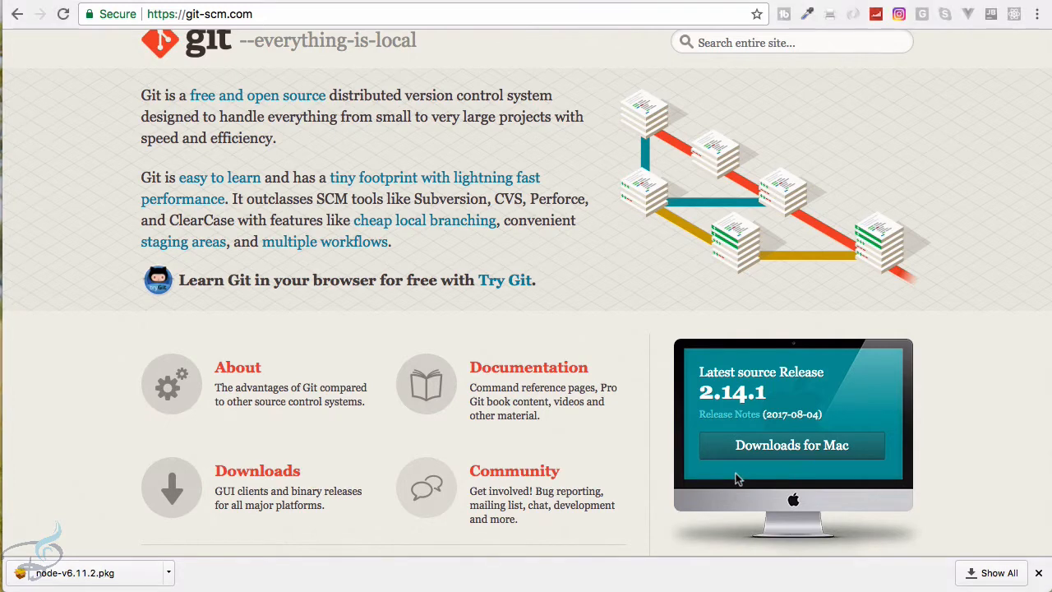
pyautogui.scroll(-3)
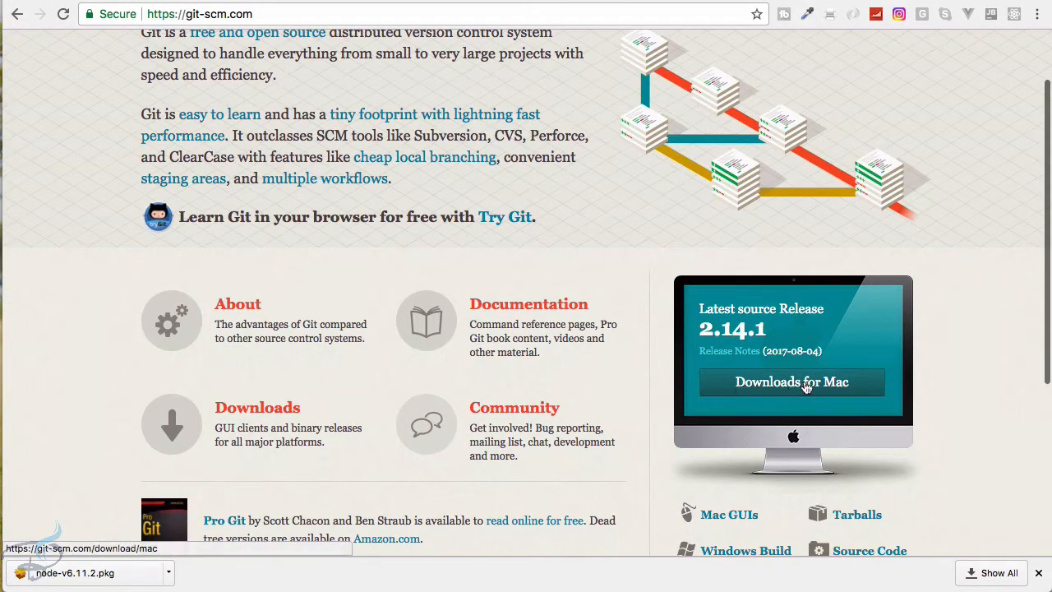
pyautogui.moveTo(832, 389)
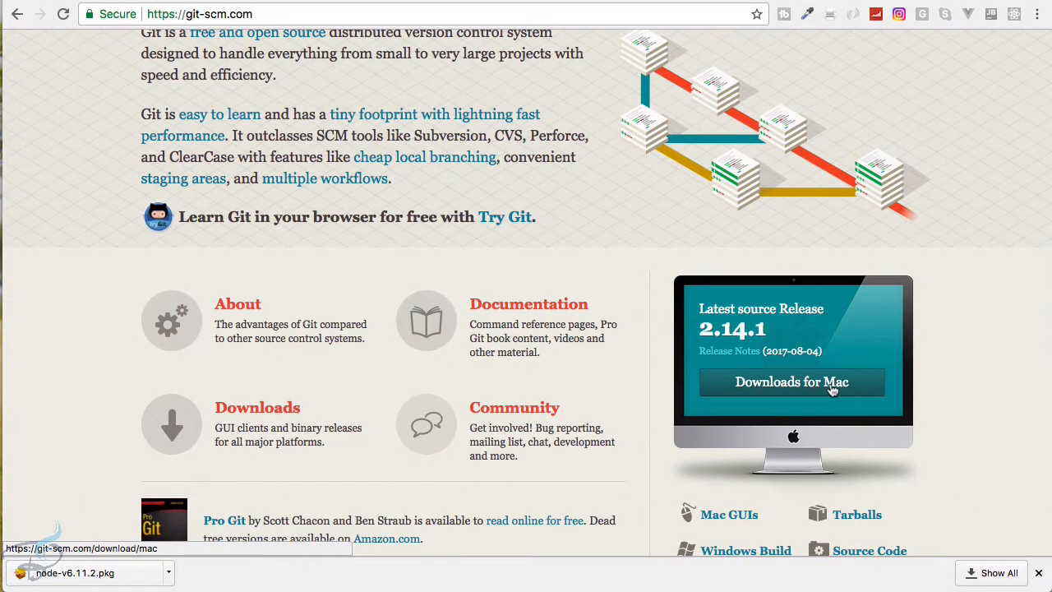
pyautogui.click(791, 382)
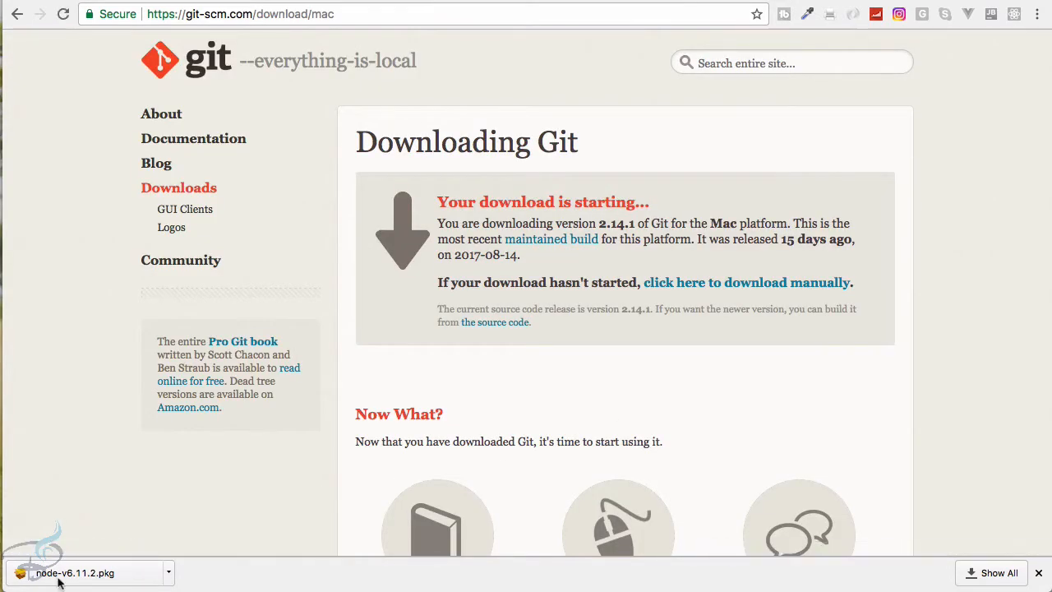
# Install Node.js v6.11.2 with npm from node-v6.11.2.pkg, then trash the installer package
pyautogui.doubleClick(74, 573)
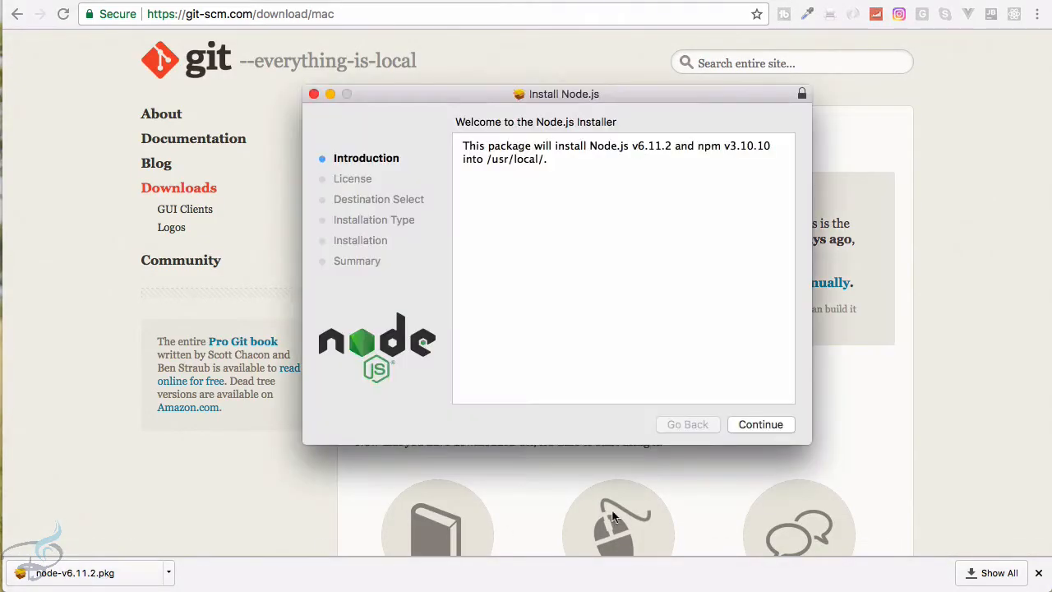
pyautogui.click(760, 424)
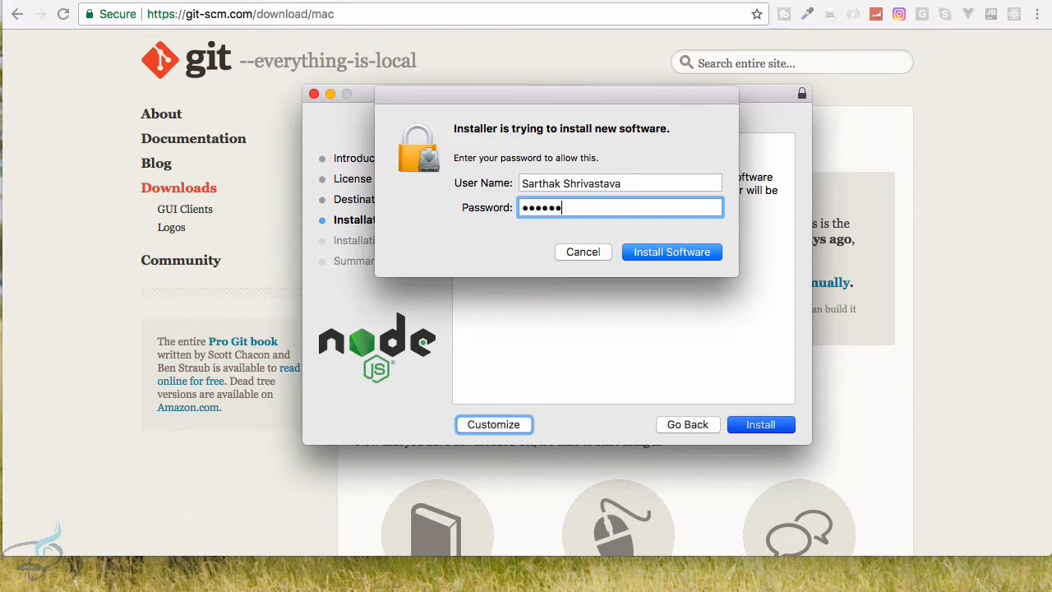
pyautogui.click(671, 251)
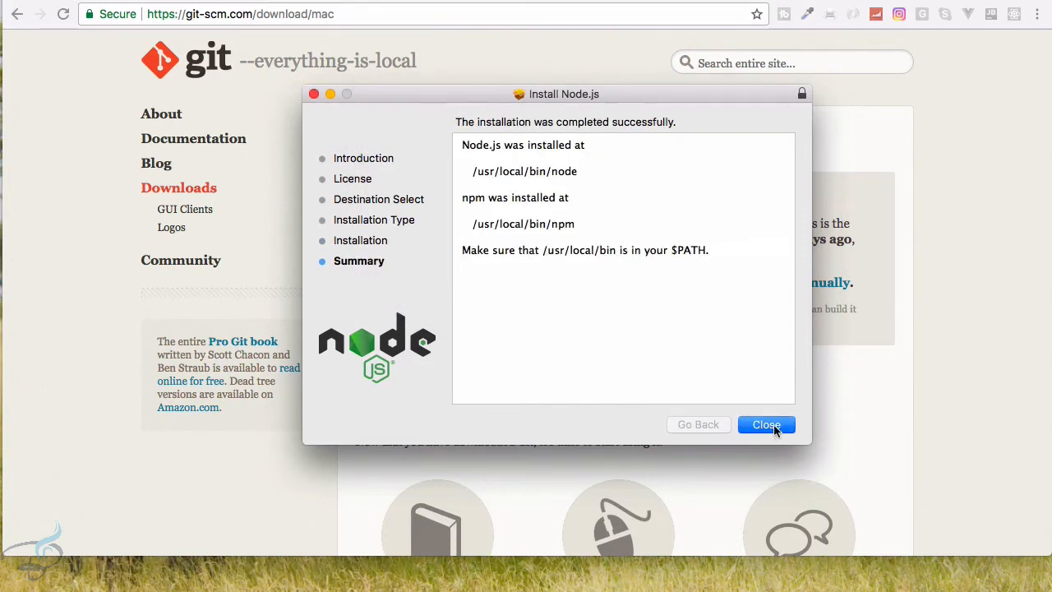
pyautogui.click(766, 424)
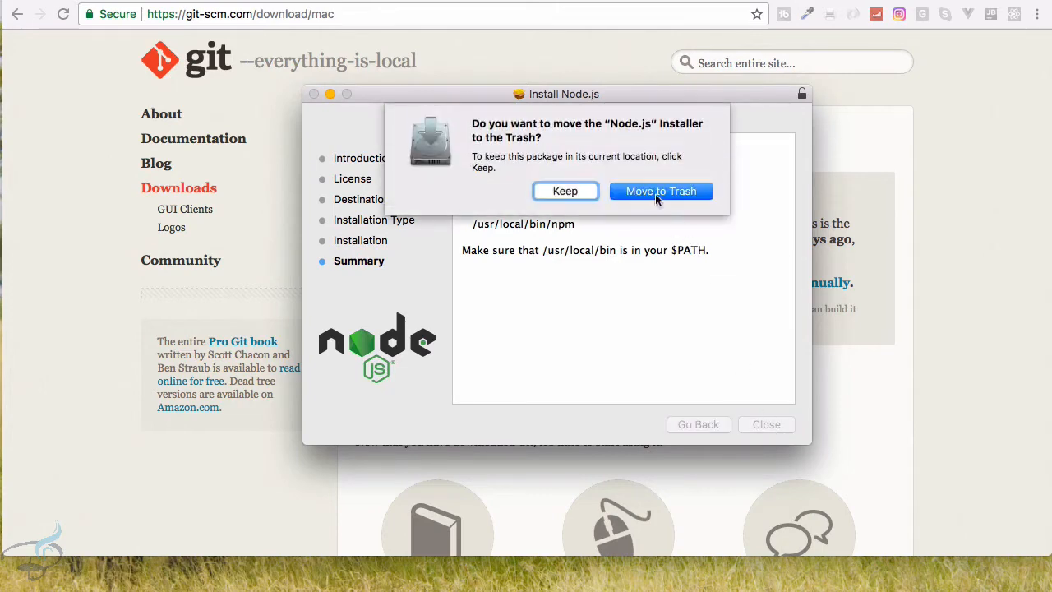
pyautogui.click(661, 191)
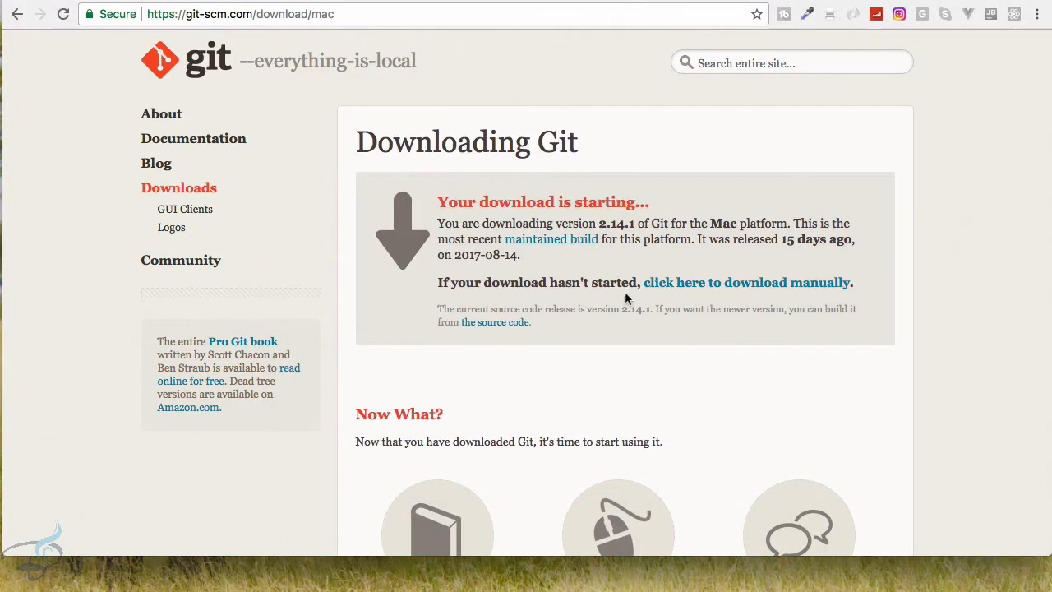
pyautogui.moveTo(680, 287)
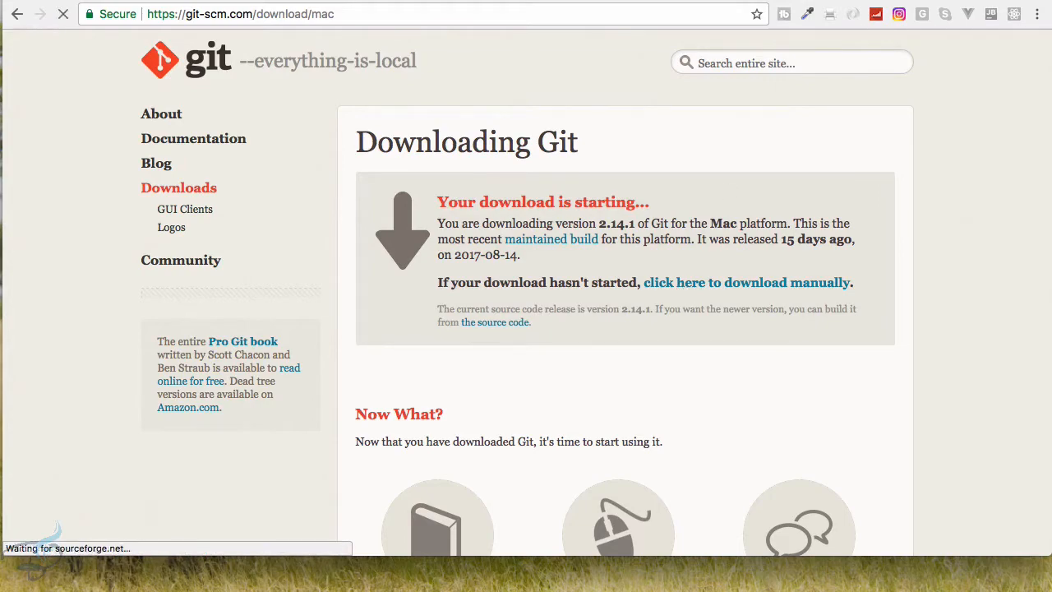
# Download the git-2.14.1 Mavericks .dmg manually from SourceForge and mount it
pyautogui.click(736, 282)
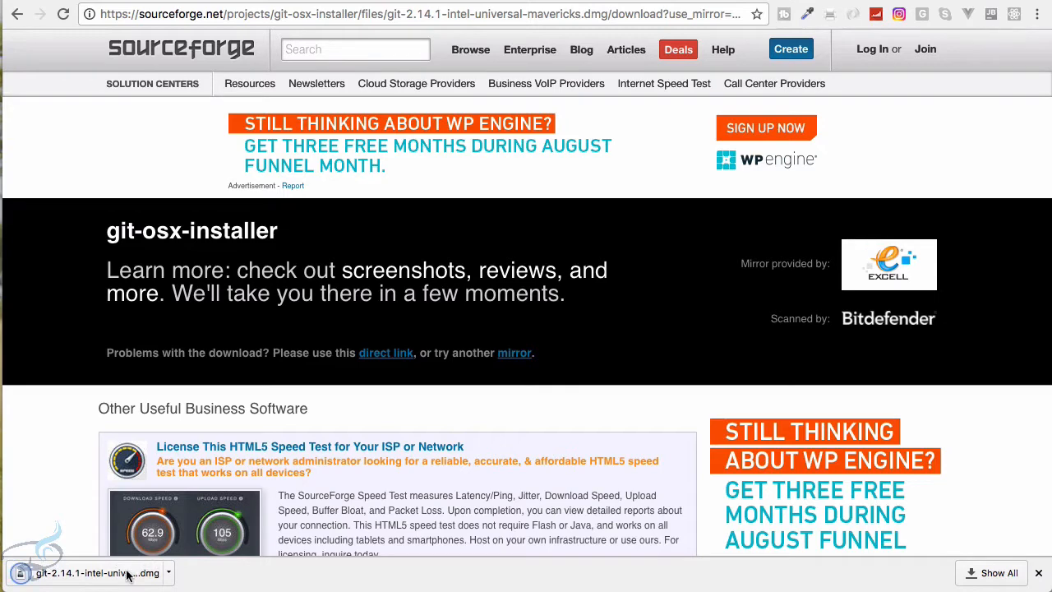
pyautogui.click(98, 572)
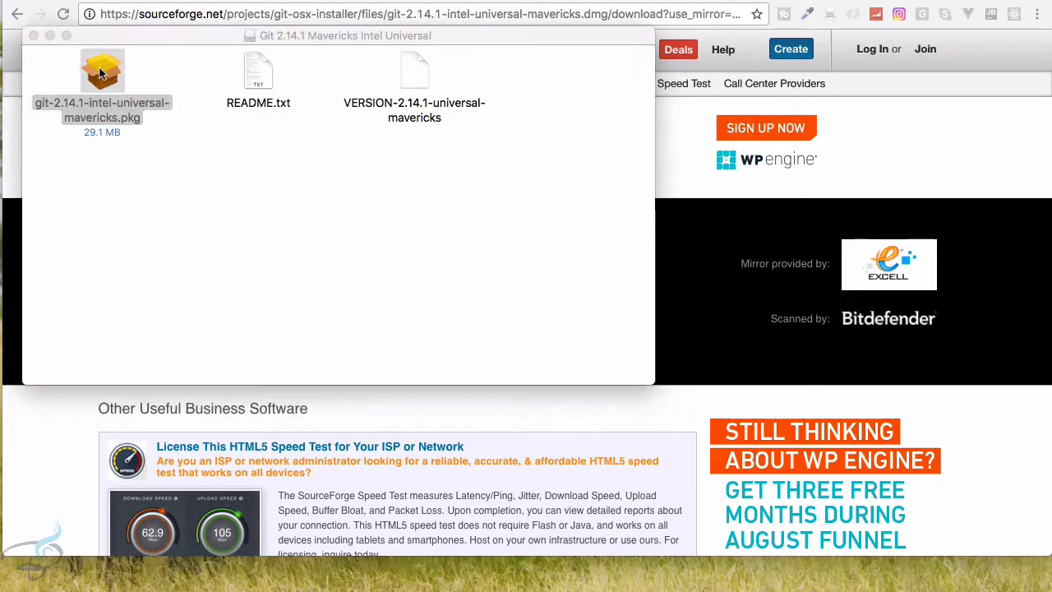
# Install git-2.14.1-intel-universal-mavericks.pkg with password authorisation and close the installer
pyautogui.doubleClick(102, 70)
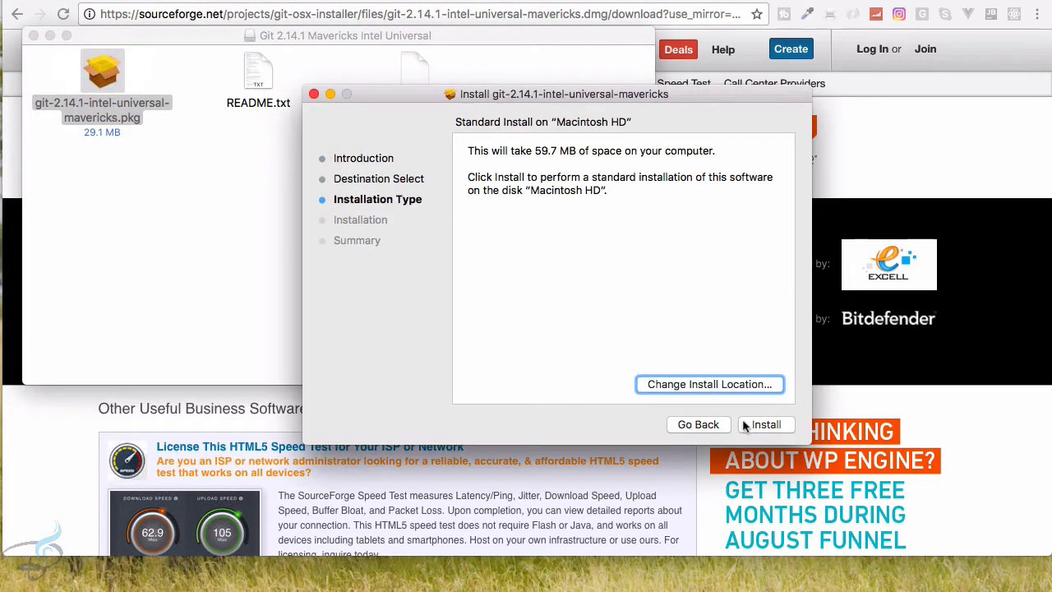
pyautogui.click(766, 424)
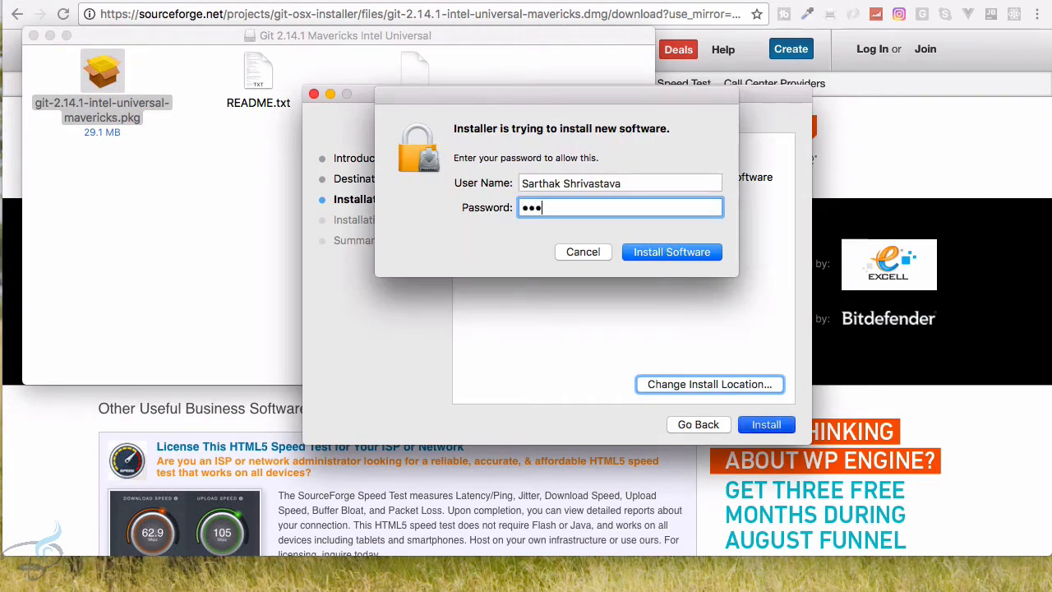
pyautogui.click(672, 252)
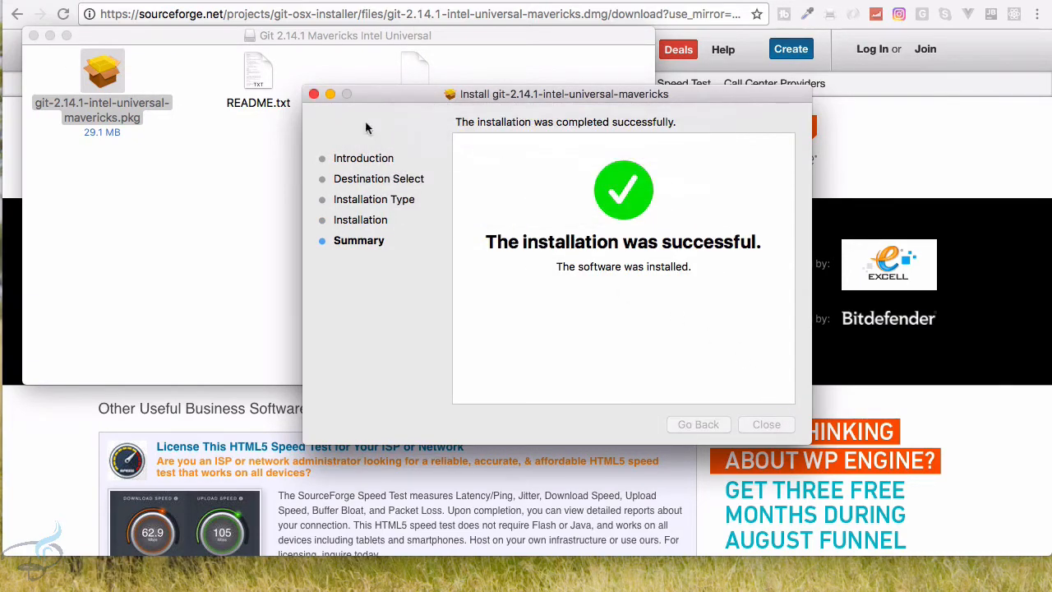
pyautogui.click(766, 424)
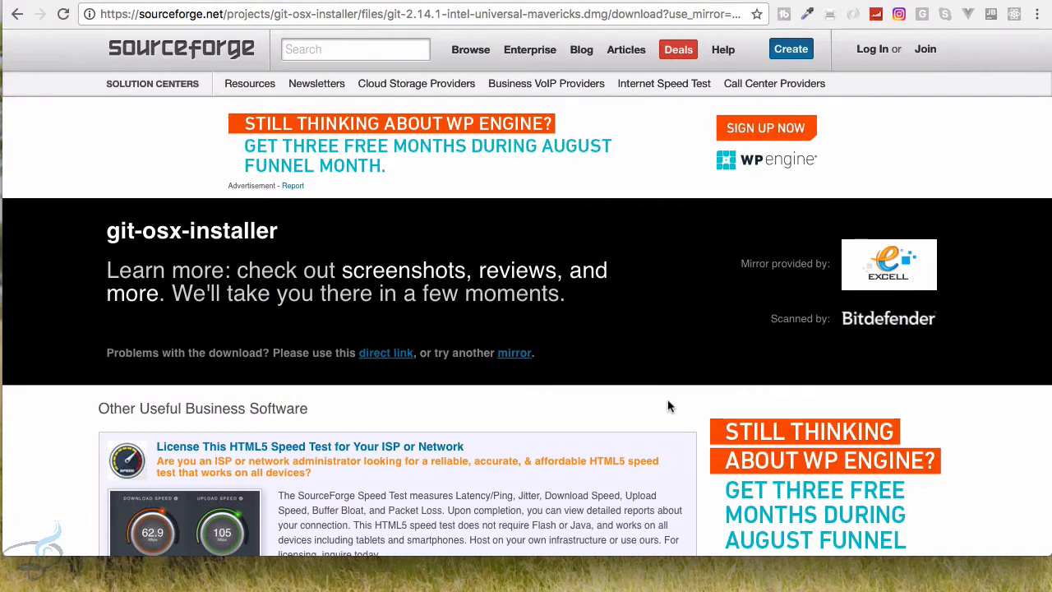
# In Terminal, run node -v, npm -v and git --version, showing v6.11.2, 3.10.10, 2.14.1
pyautogui.write('temin')
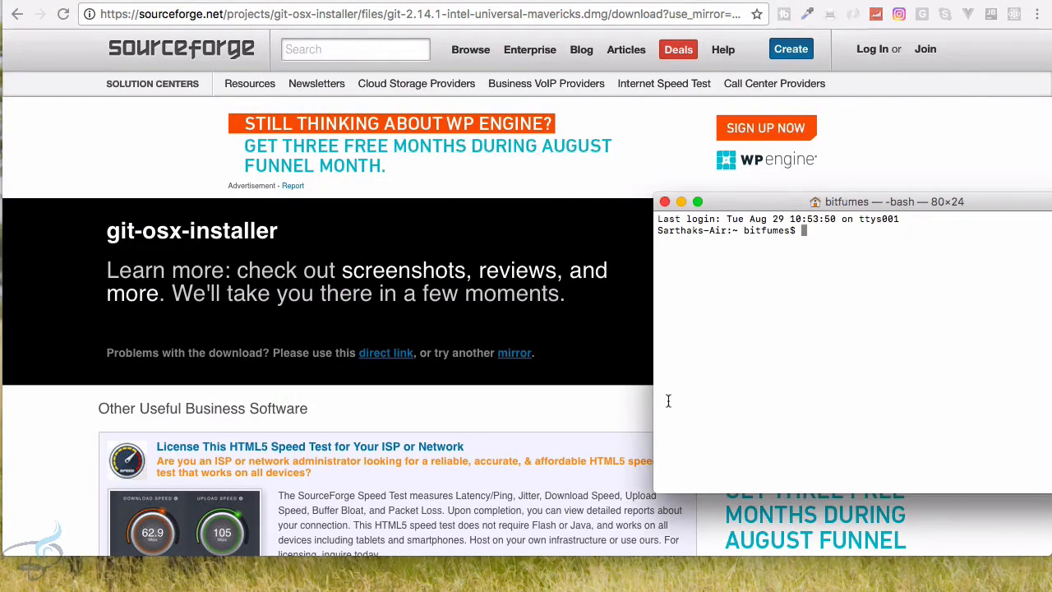
pyautogui.moveTo(886, 202); pyautogui.dragTo(489, 33)
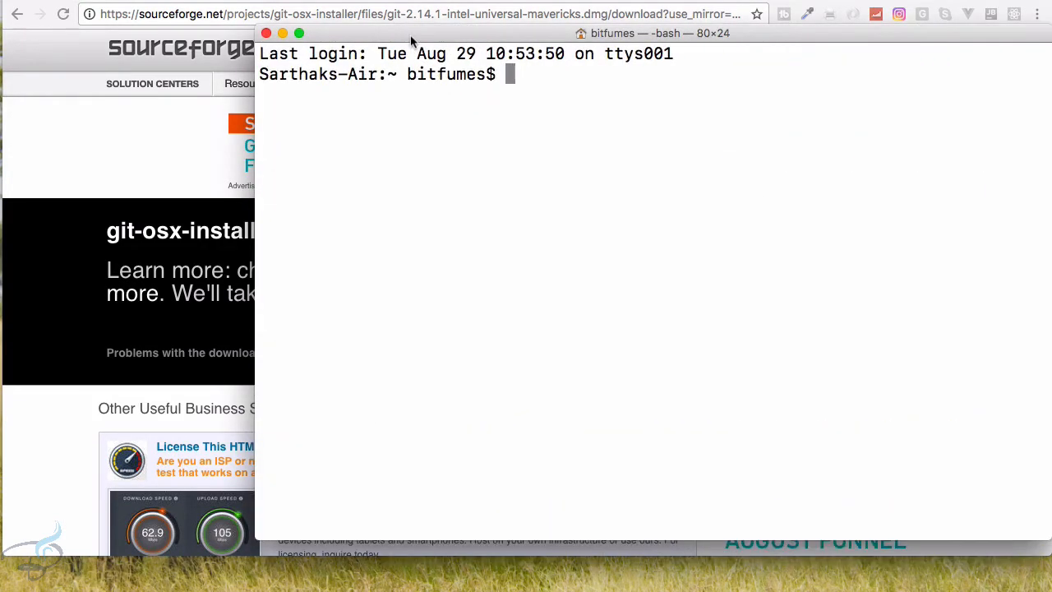
pyautogui.moveTo(411, 33); pyautogui.dragTo(310, 31)
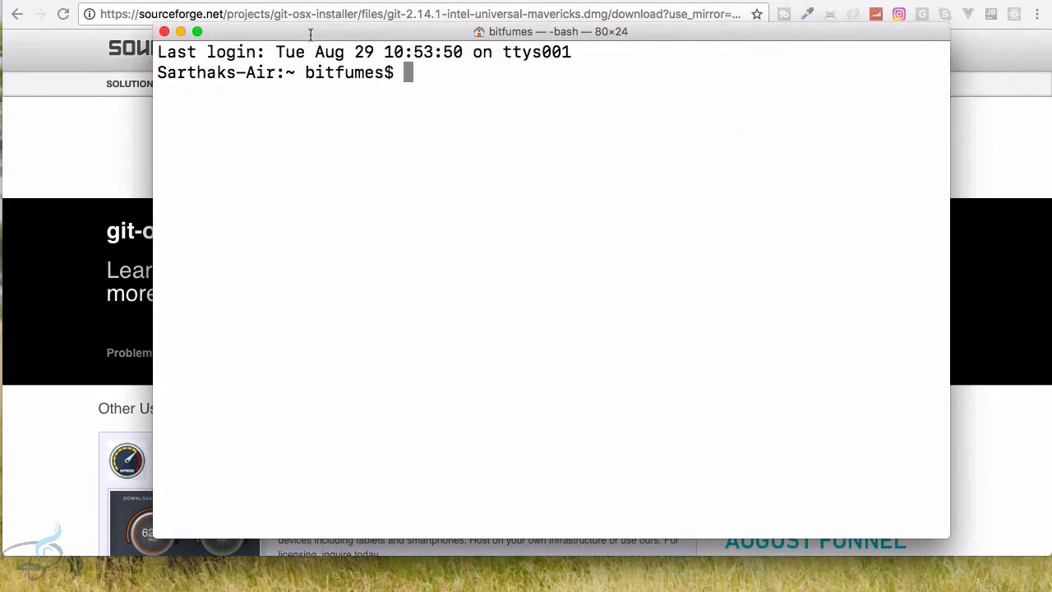
pyautogui.write('node')
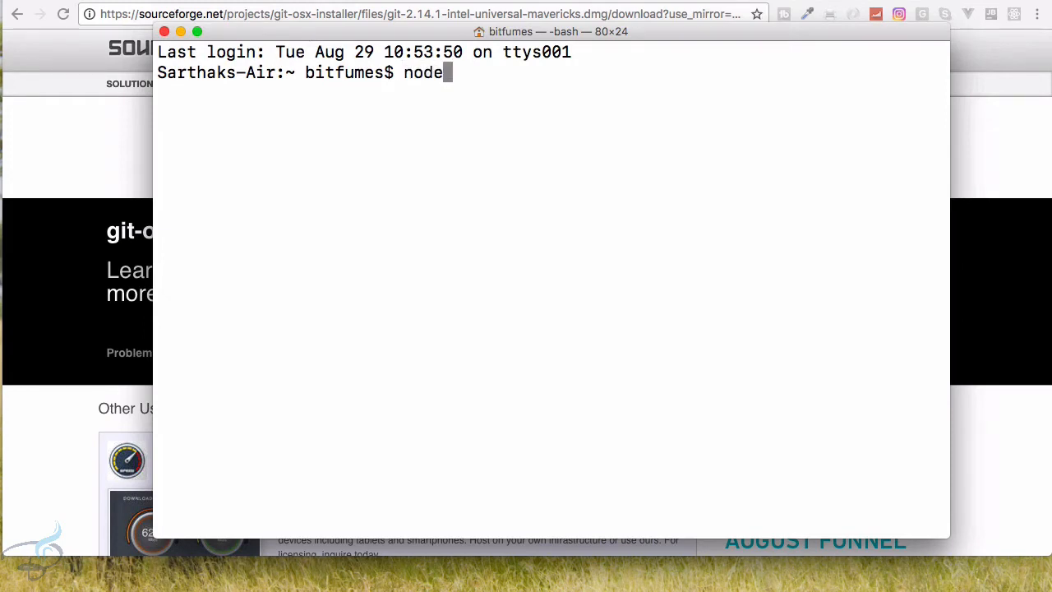
pyautogui.write('-v')
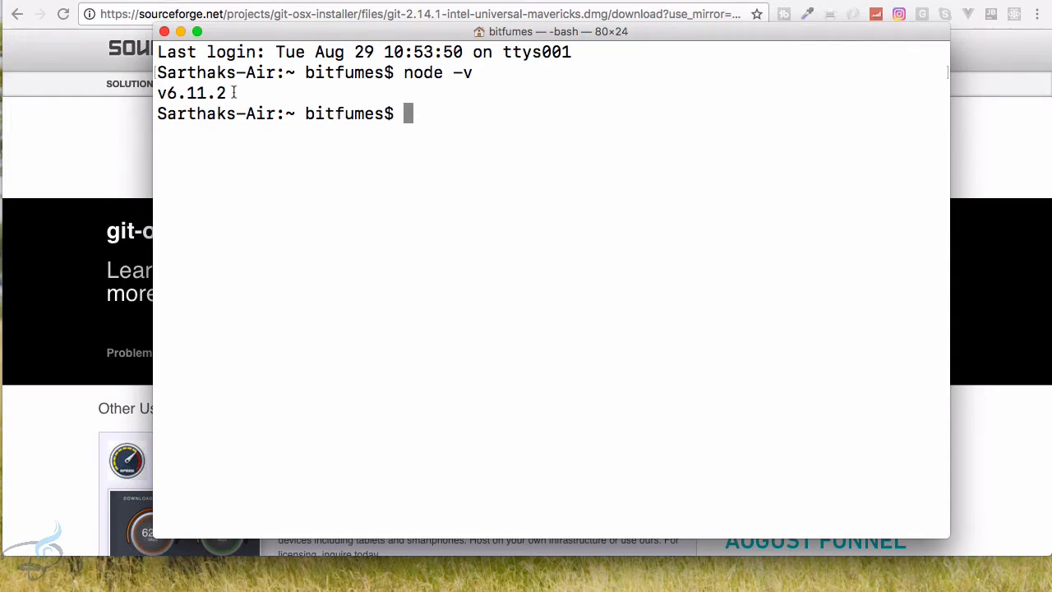
pyautogui.write('npm')
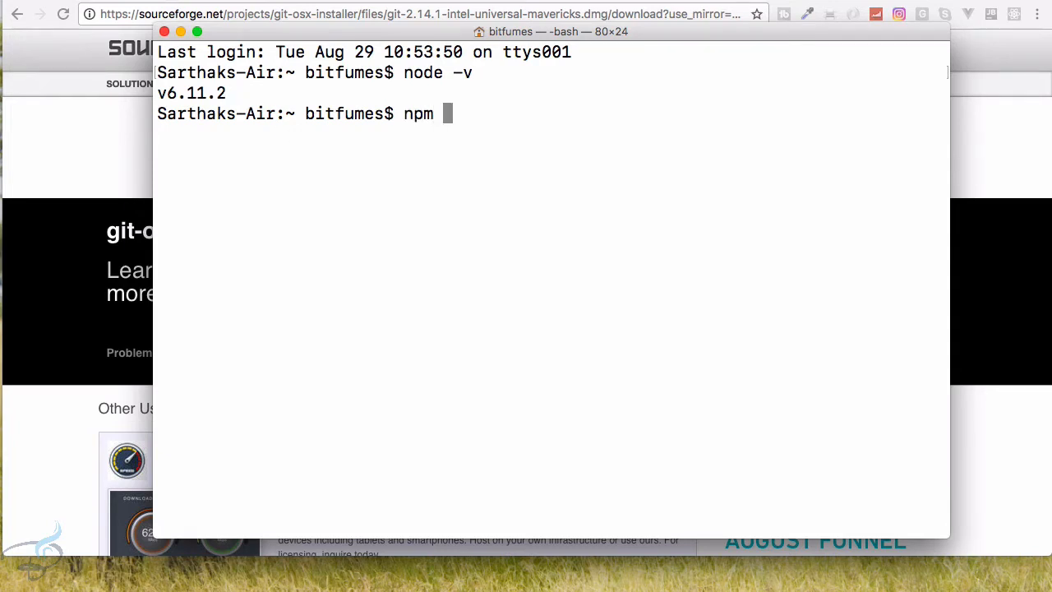
pyautogui.write('-v')
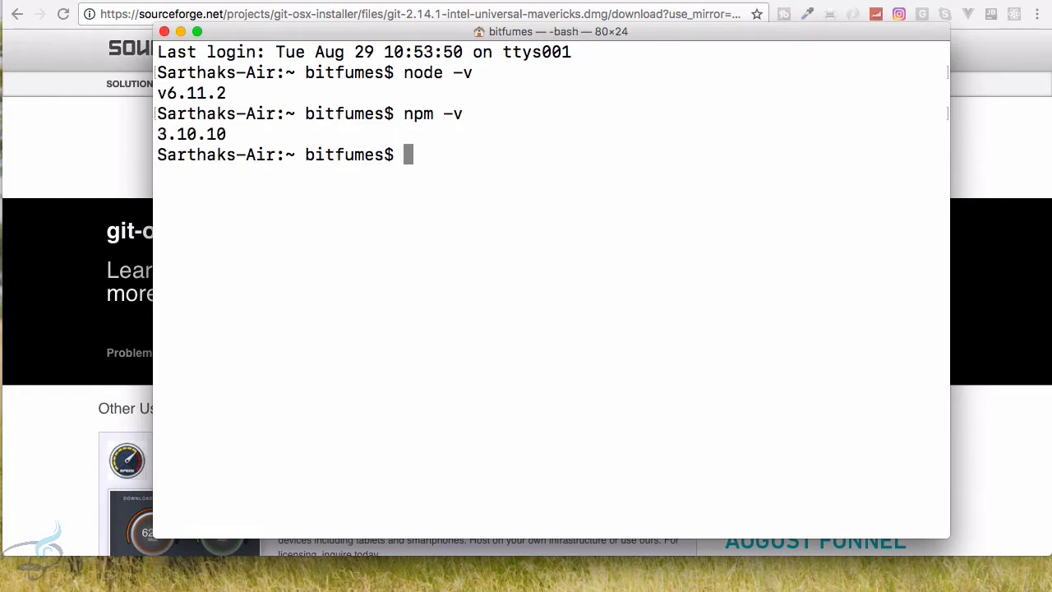
pyautogui.write('git')
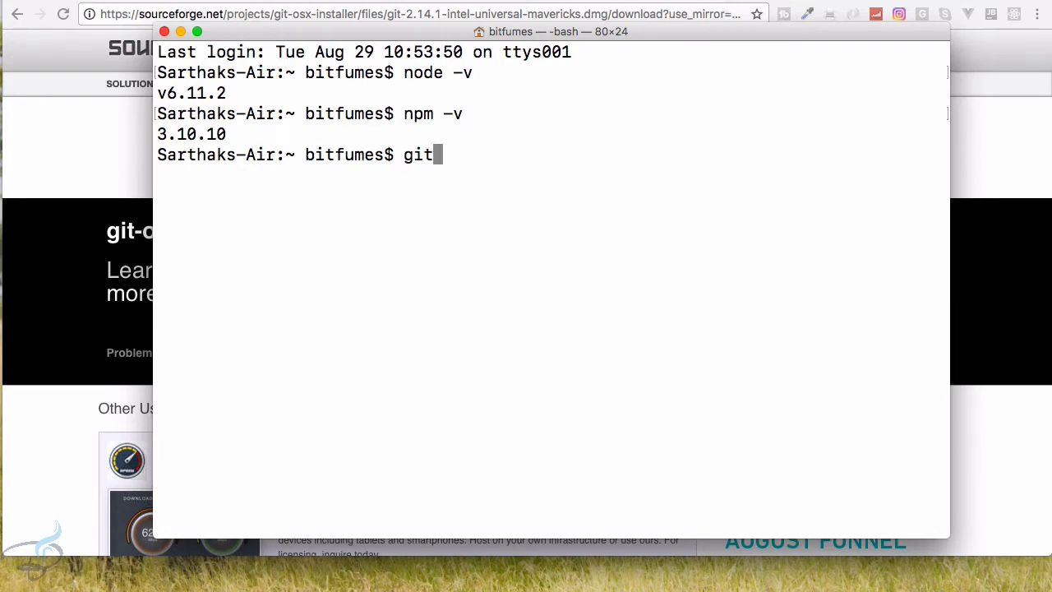
pyautogui.write('-version')
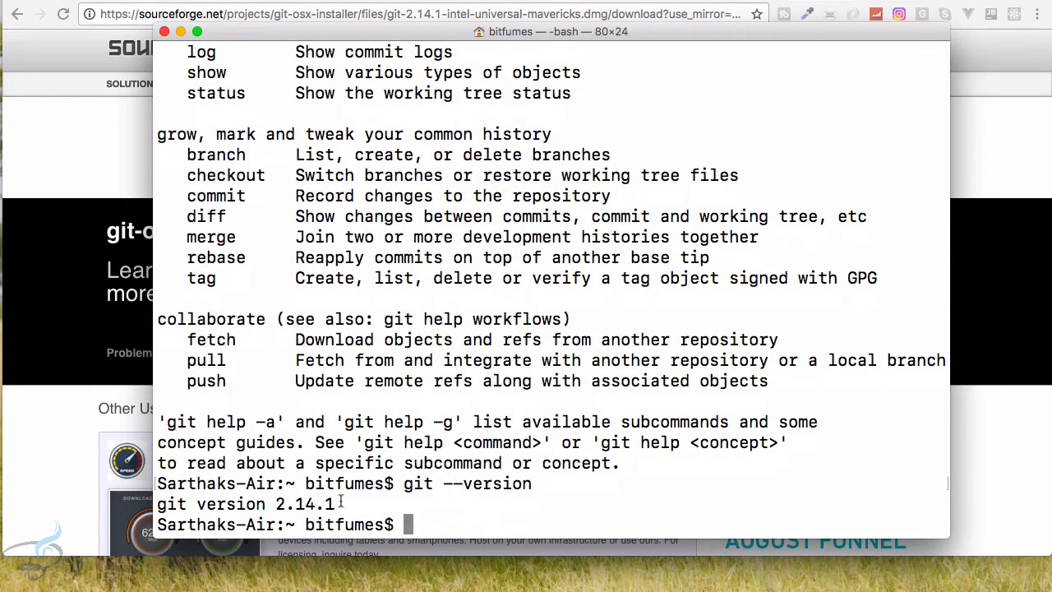
pyautogui.moveTo(382, 483)
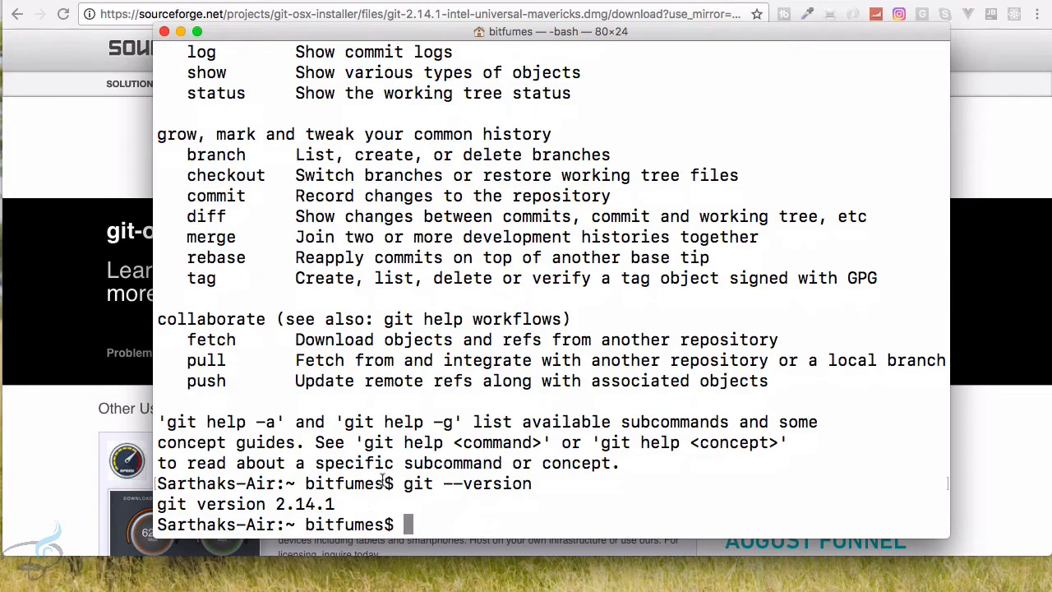
pyautogui.click(168, 32)
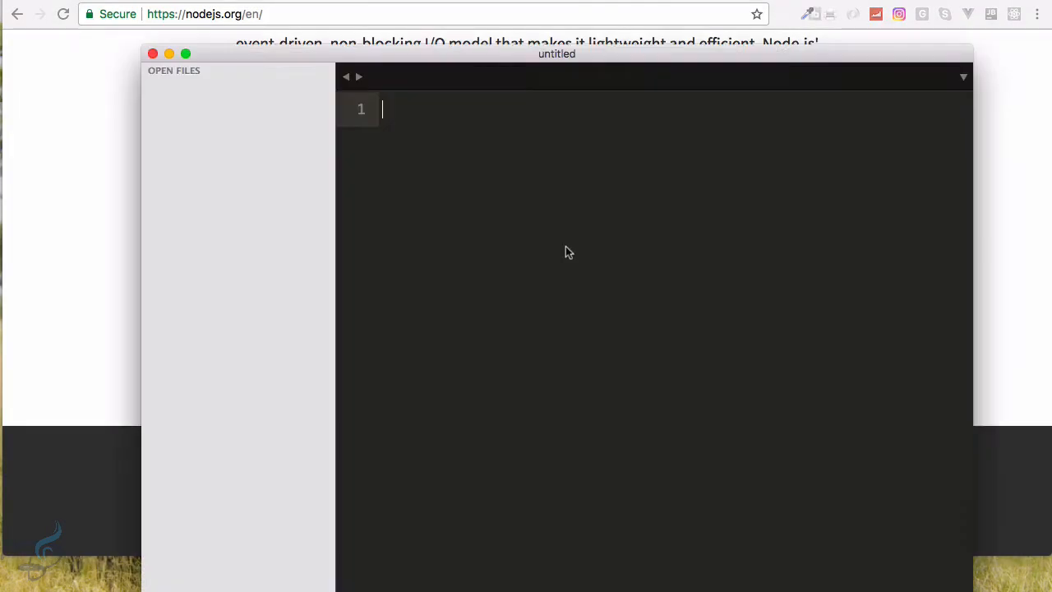
# Maximize Sublime Text and search Package Control's installable packages for react
pyautogui.click(187, 54)
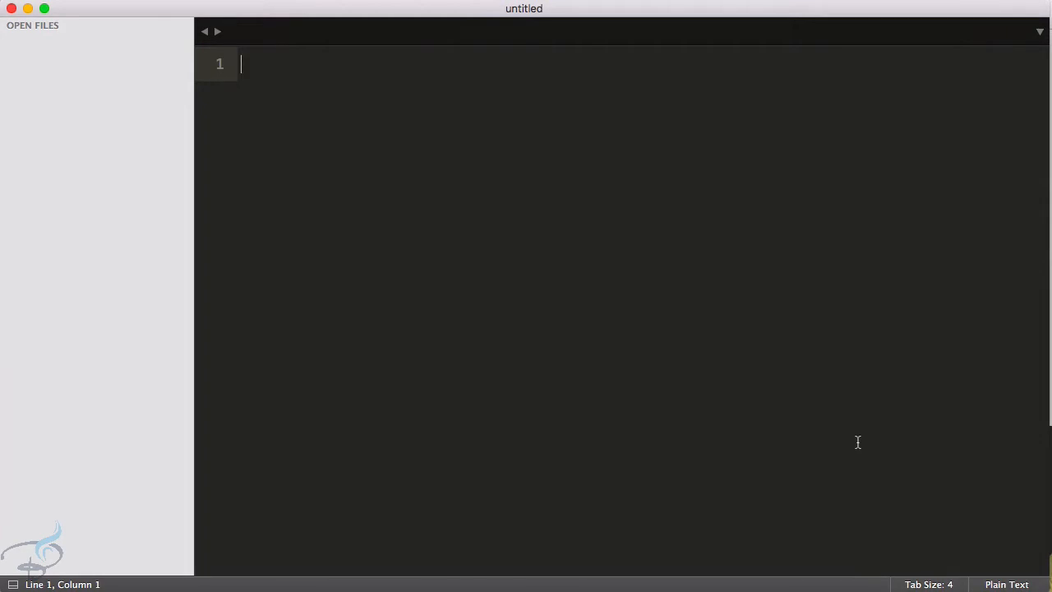
pyautogui.write('remove')
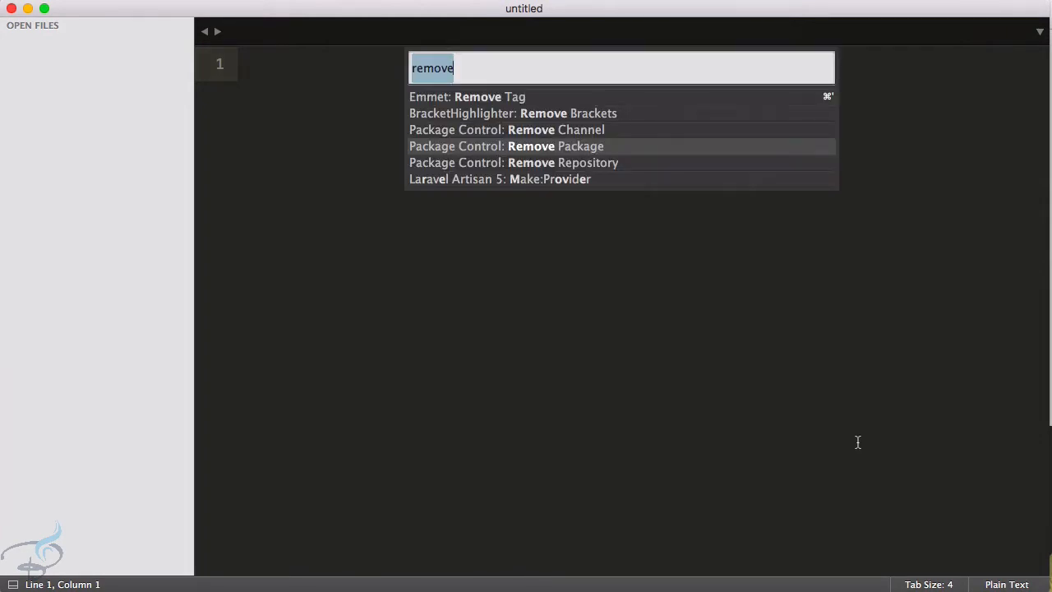
pyautogui.click(505, 146)
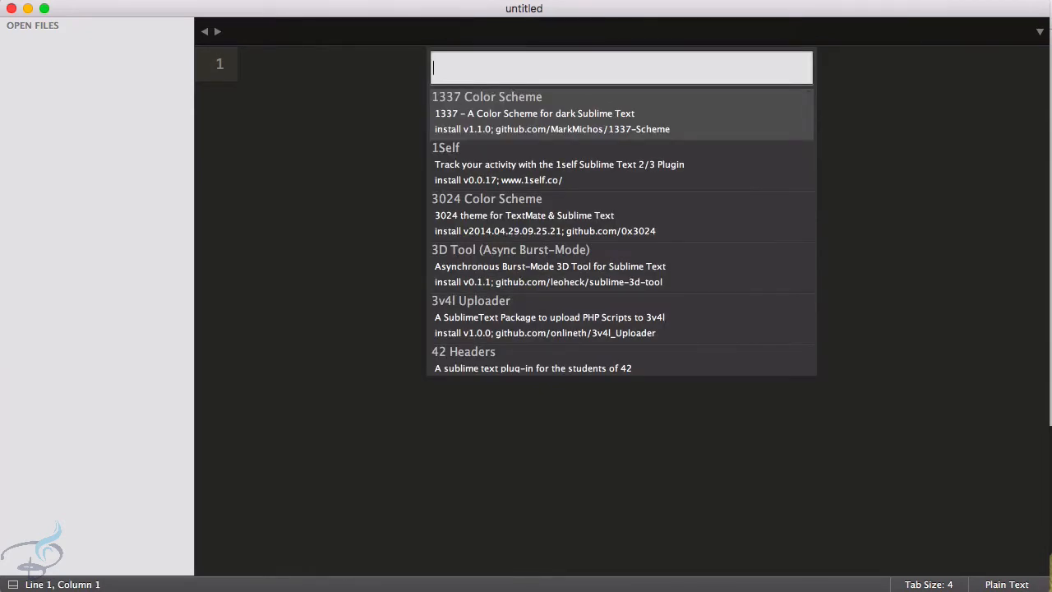
pyautogui.write('react')
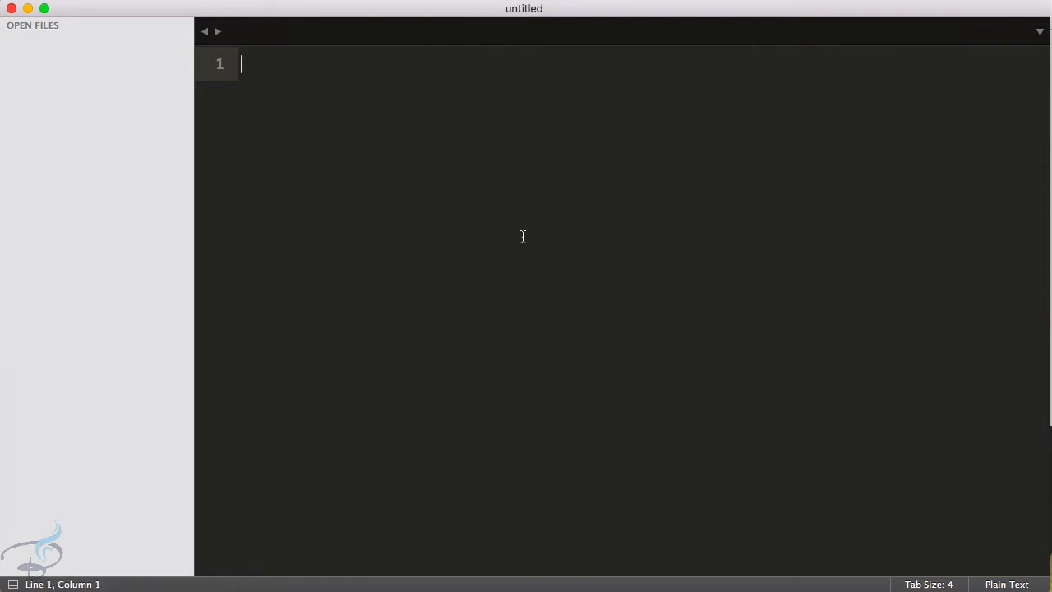
pyautogui.moveTo(499, 231)
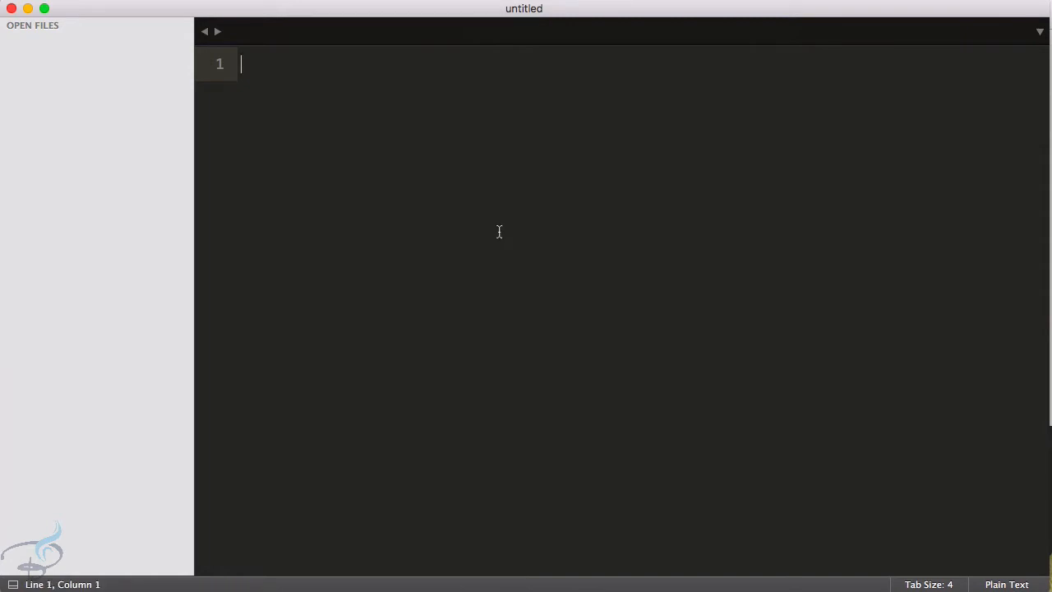
# Save the blank file to the Desktop as hello.jsx with JavaScript syntax
pyautogui.rightClick(275, 178)
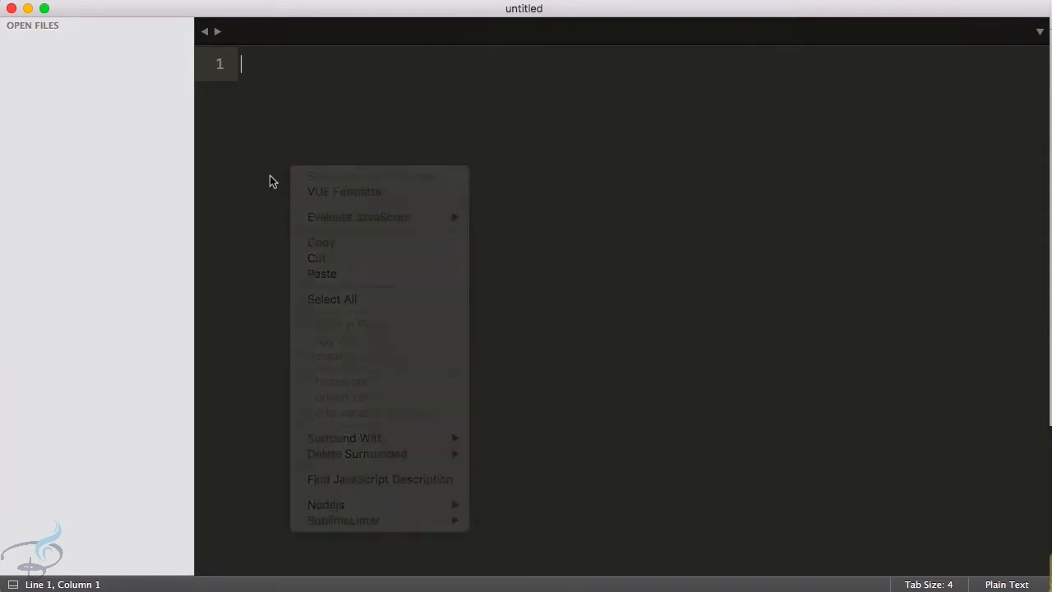
pyautogui.press('cmd+s')
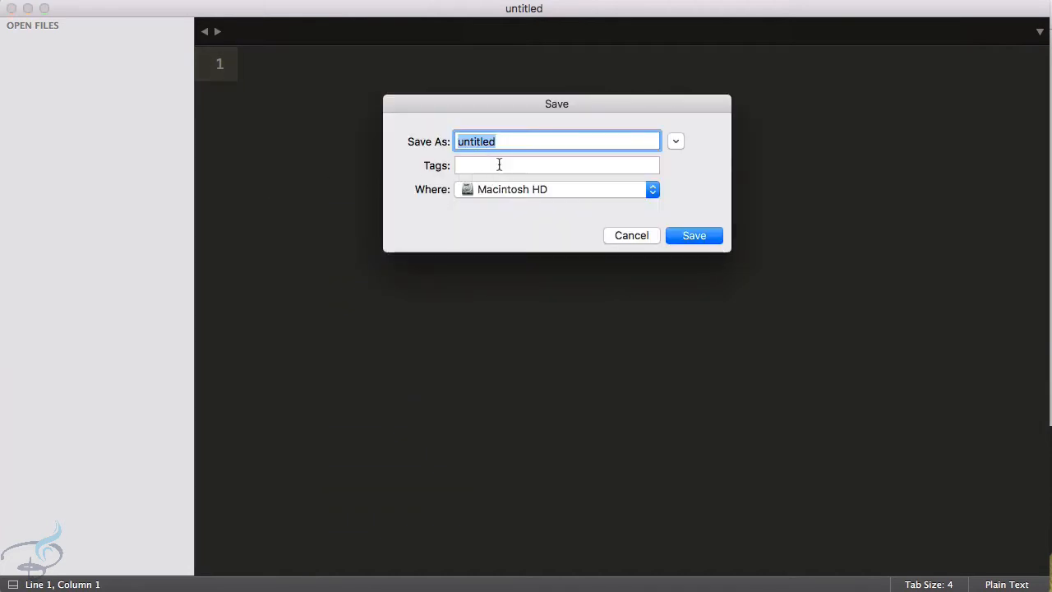
pyautogui.write('js')
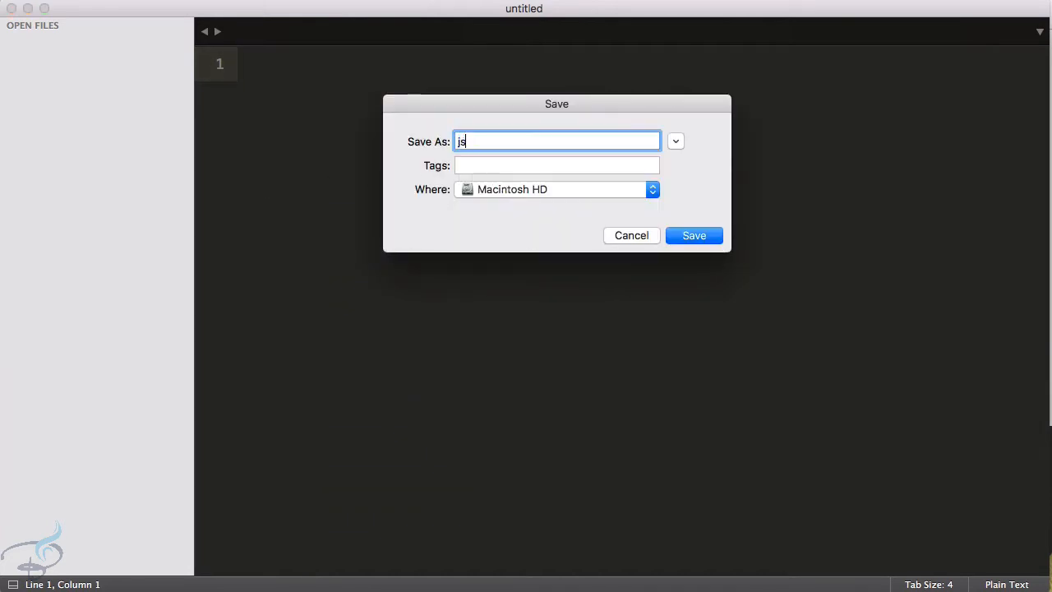
pyautogui.write('x')
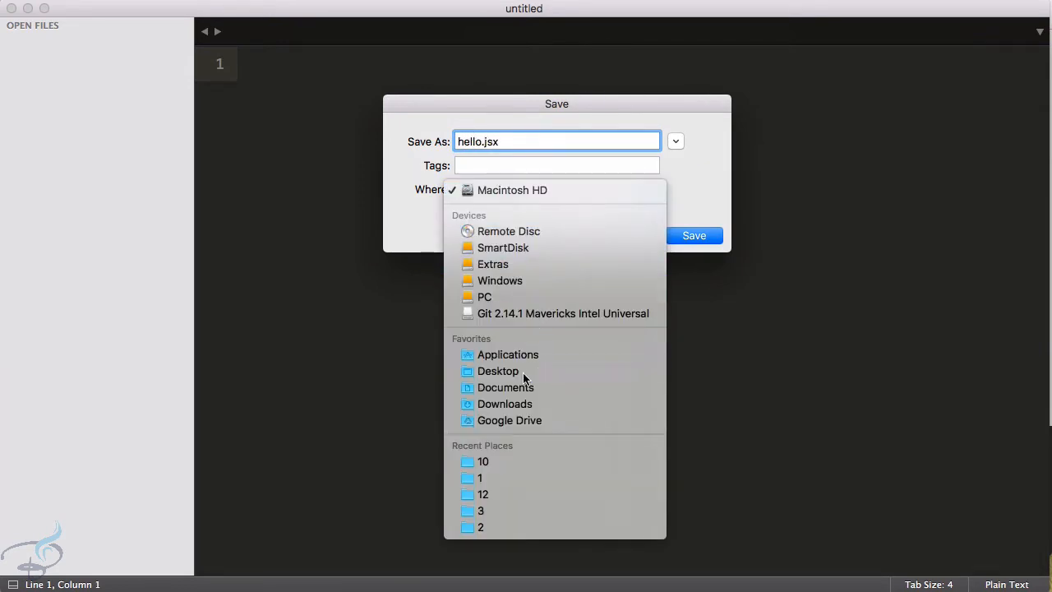
pyautogui.click(694, 235)
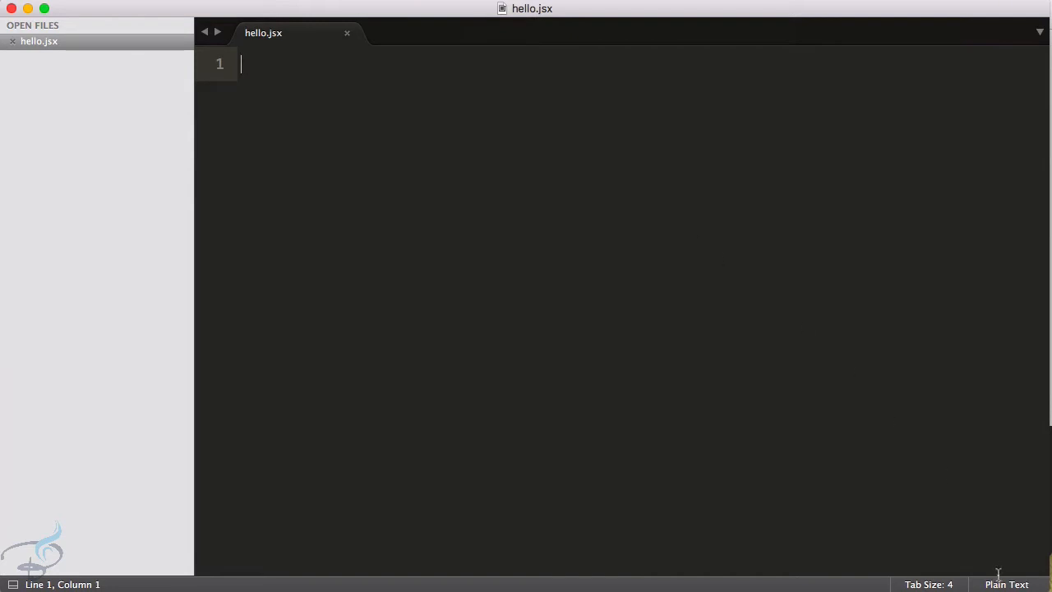
pyautogui.click(1006, 583)
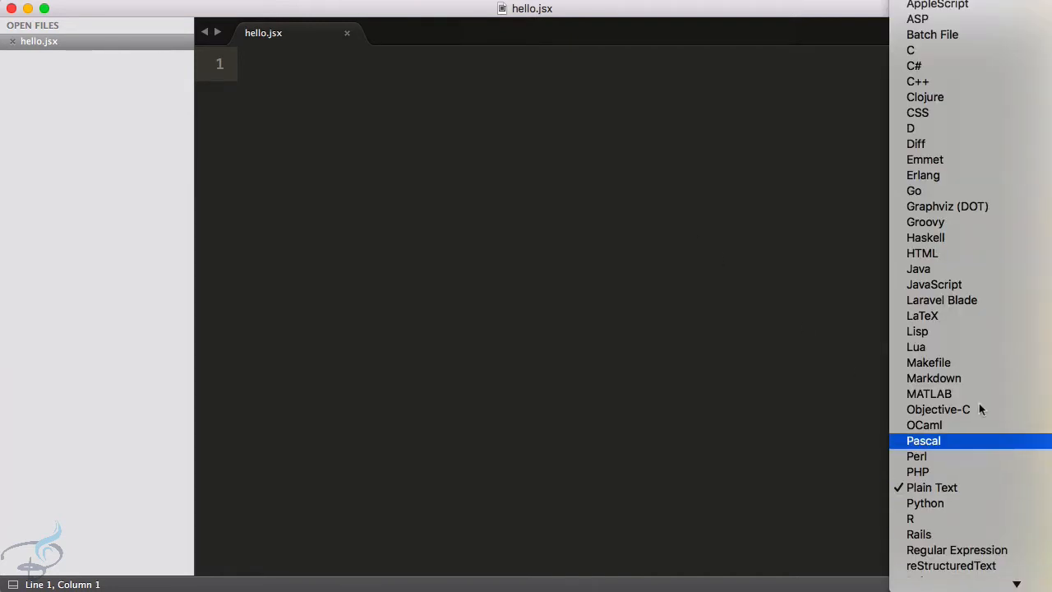
pyautogui.moveTo(935, 284)
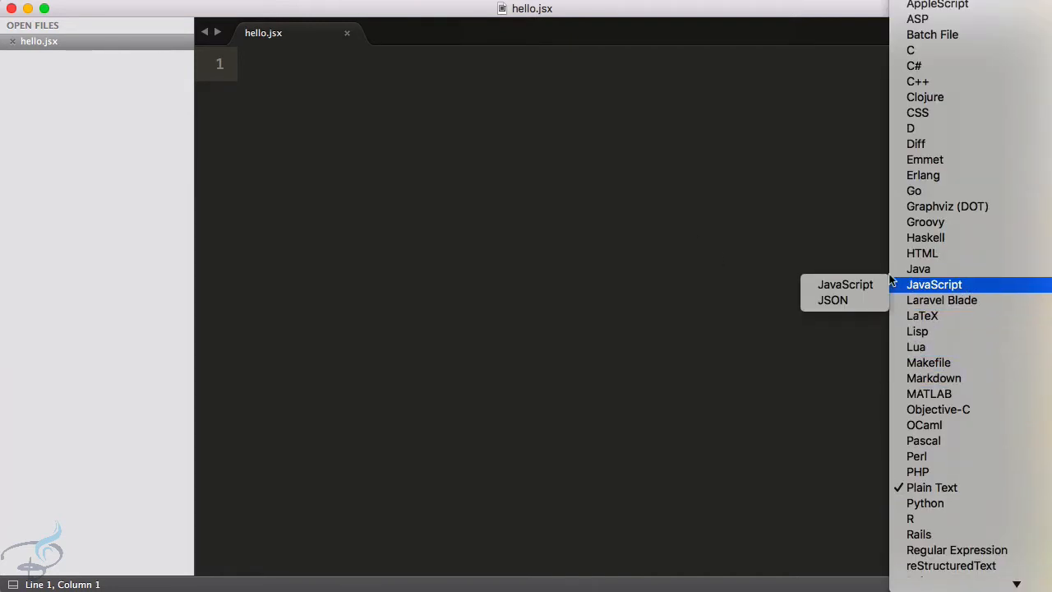
pyautogui.click(934, 284)
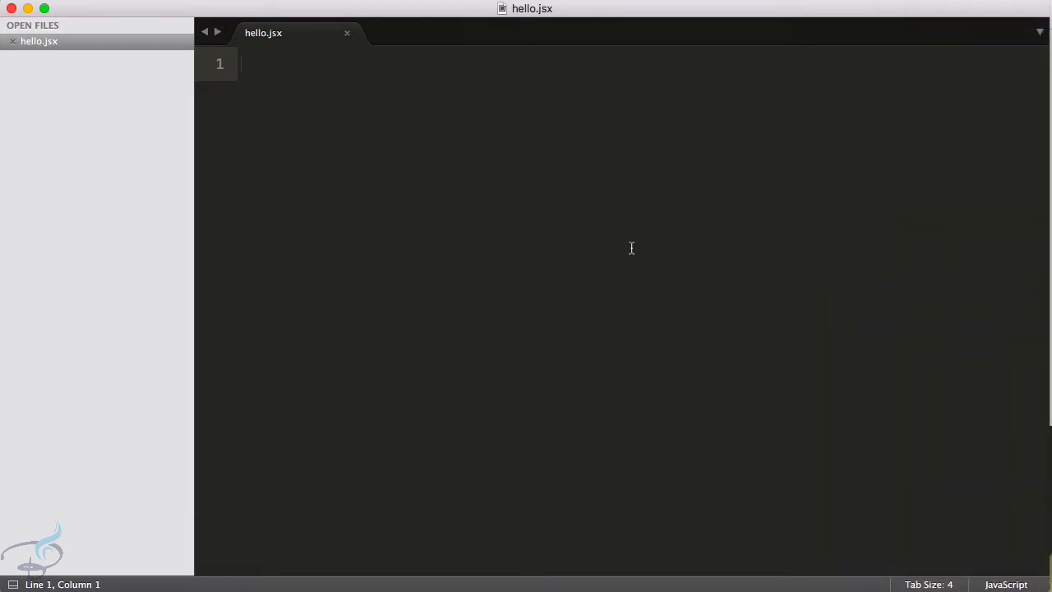
# Insert the React this.refs and render snippets in hello.jsx, removing each afterwards
pyautogui.write('re')
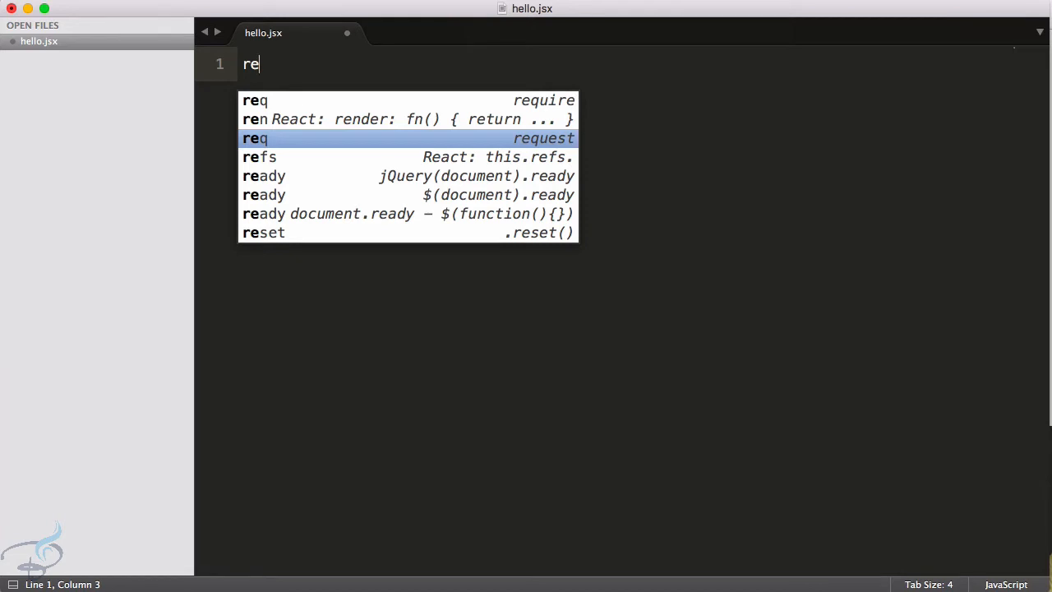
pyautogui.press('backspace')
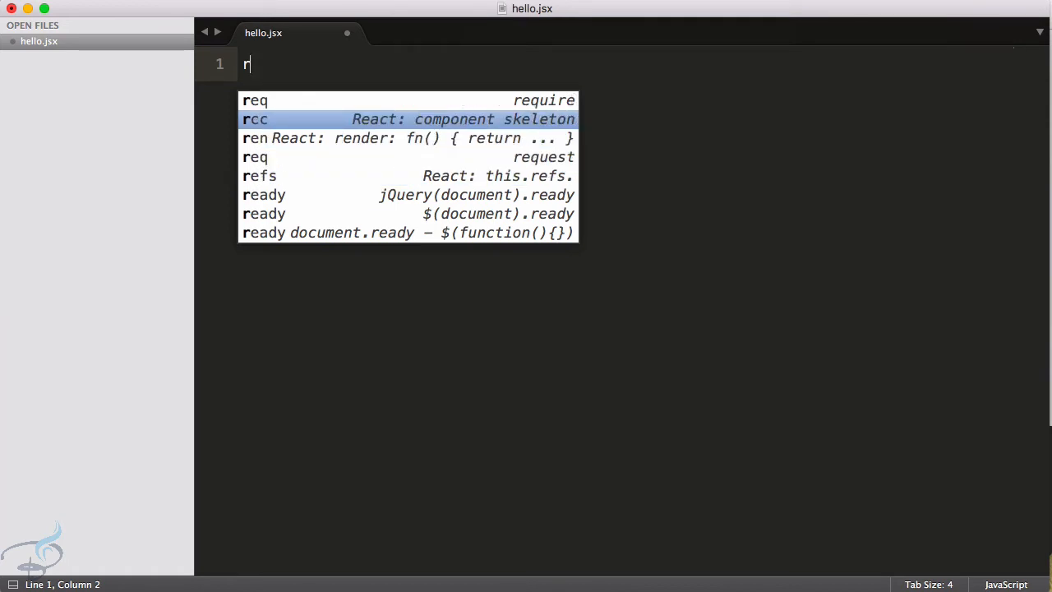
pyautogui.press('Tab')
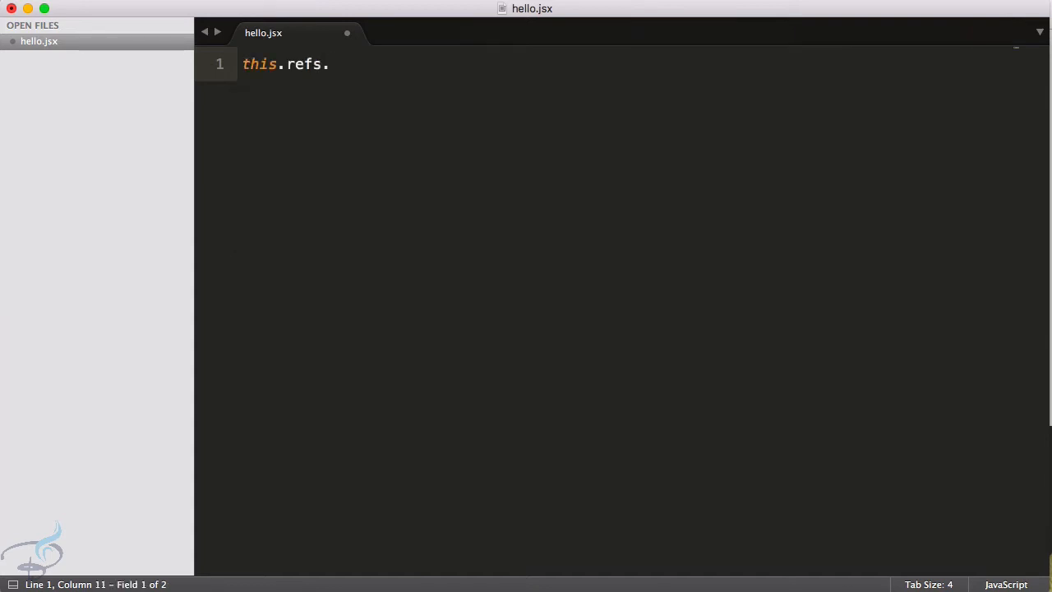
pyautogui.press('cmd+z')
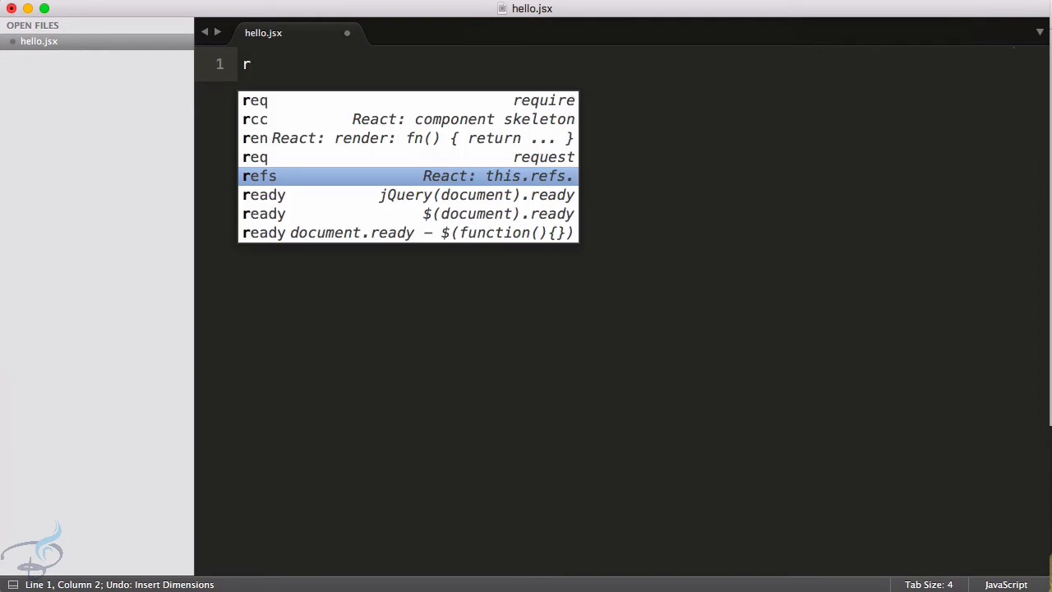
pyautogui.press('Up')
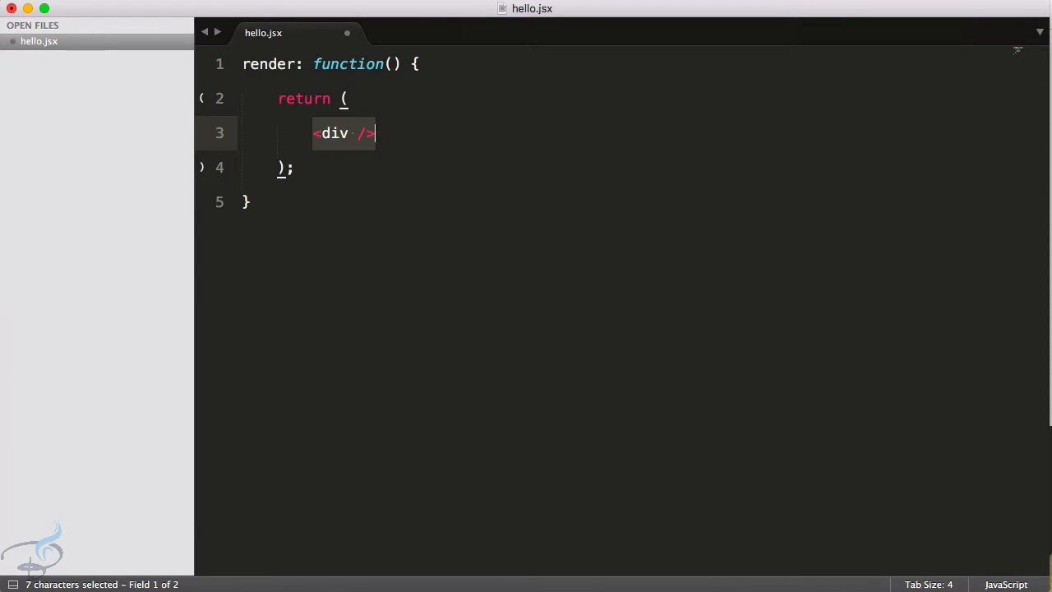
pyautogui.press('cmd+a')
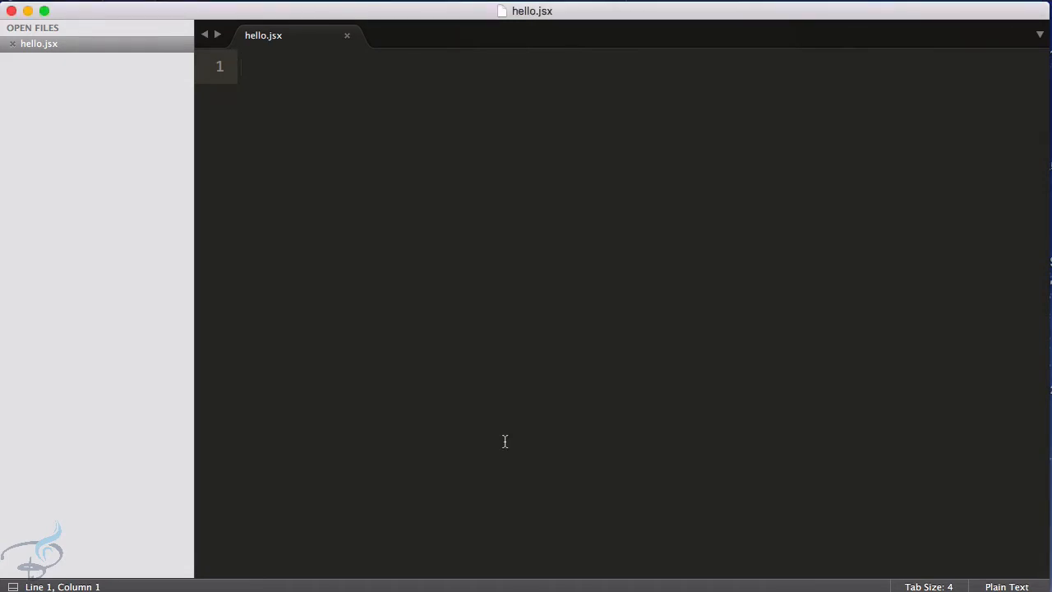
# Install React Development Snippets from a 'react' Package Control search and open its GitHub URL
pyautogui.write('ins')
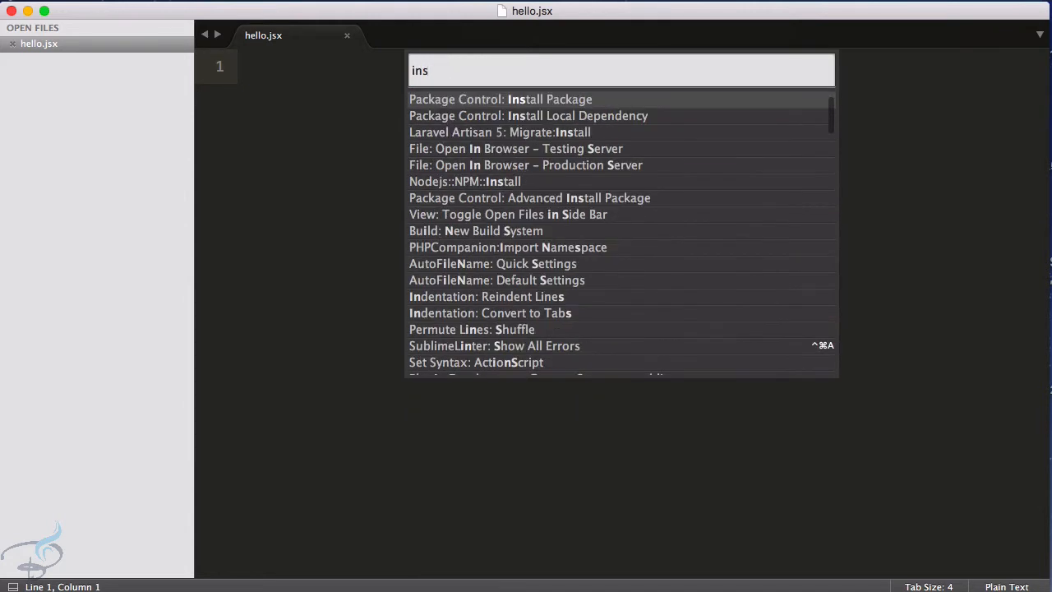
pyautogui.click(501, 99)
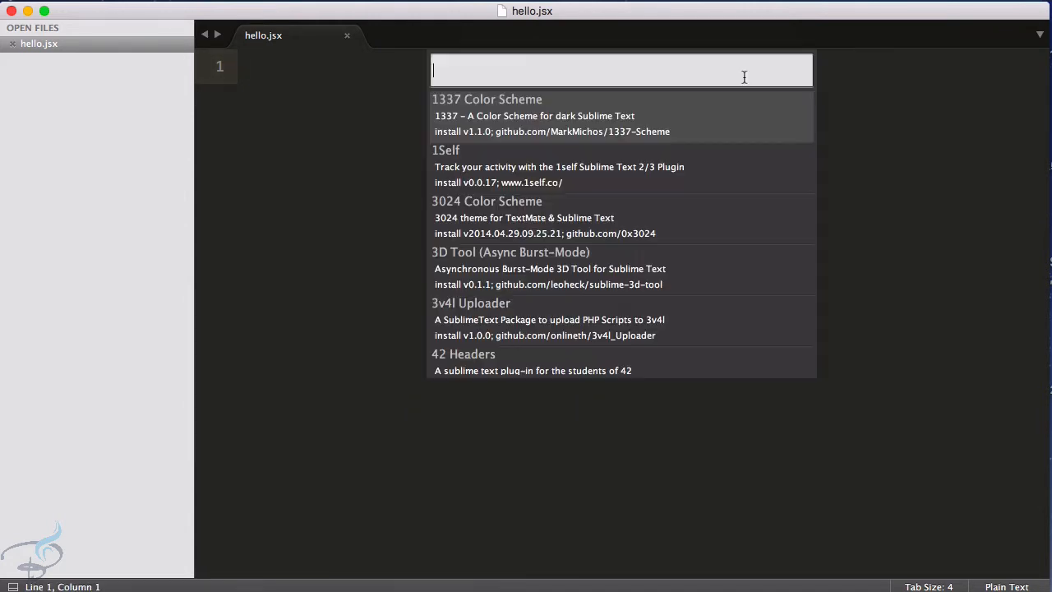
pyautogui.write('react')
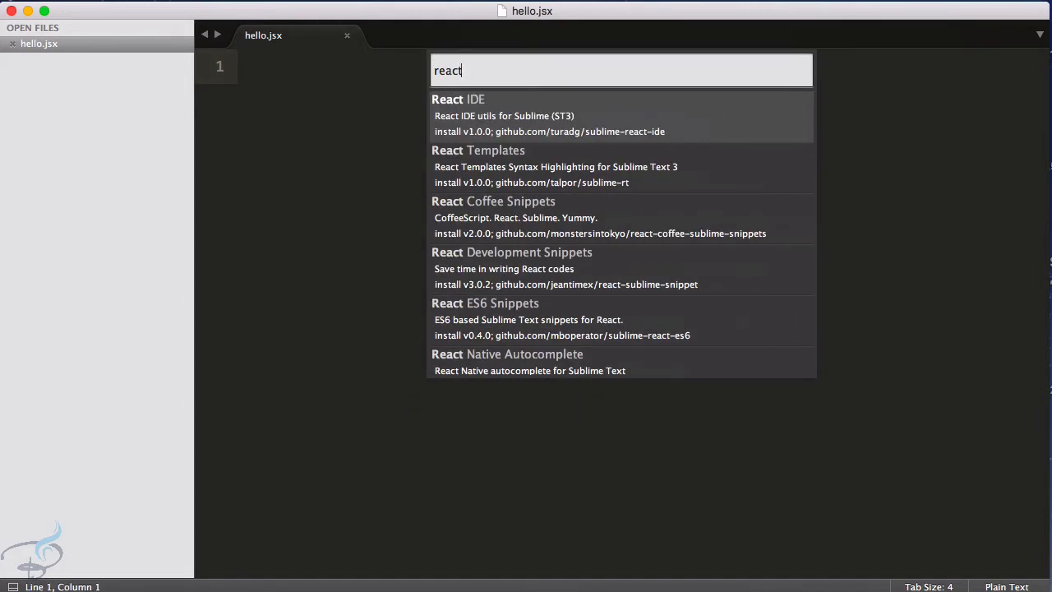
pyautogui.moveTo(437, 261)
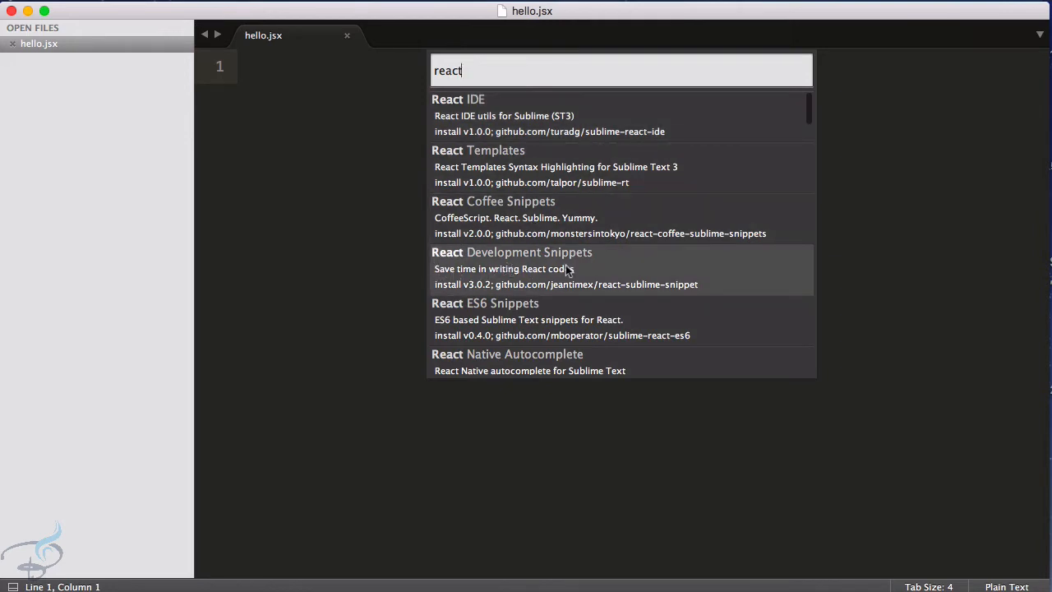
pyautogui.click(566, 269)
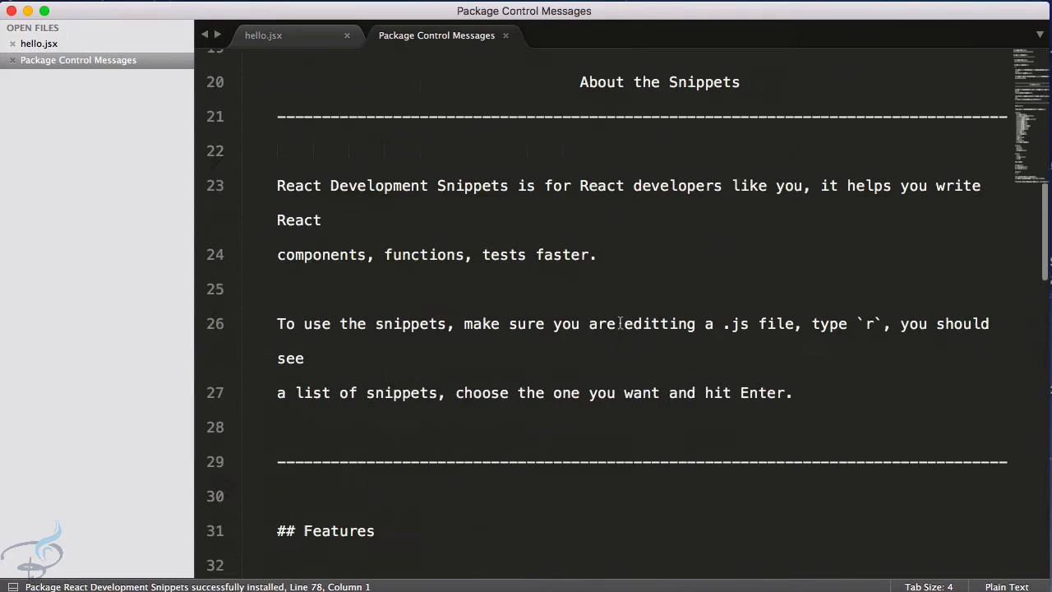
pyautogui.scroll(-3)
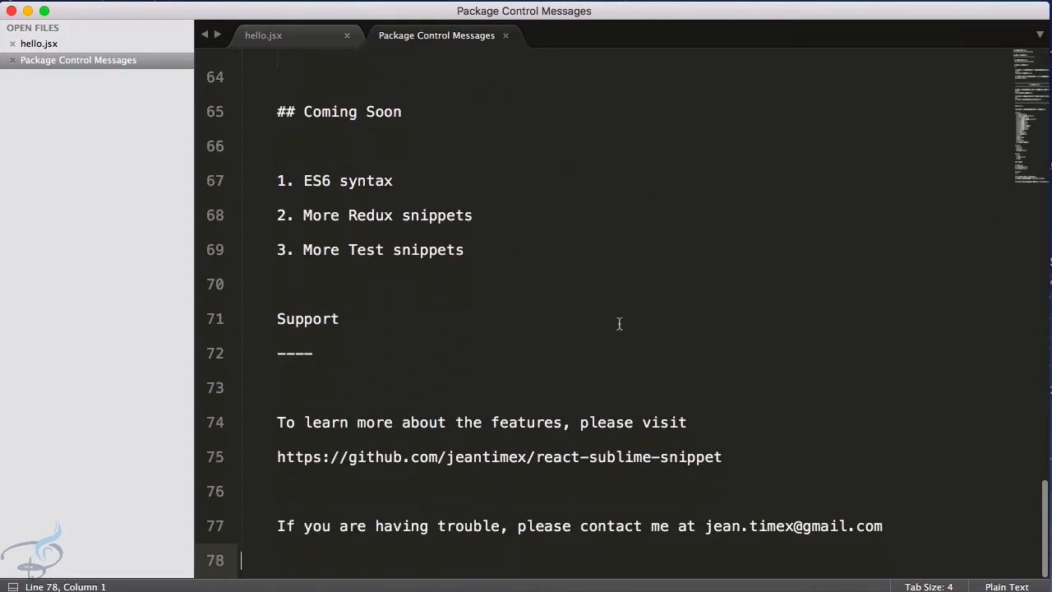
pyautogui.moveTo(530, 457)
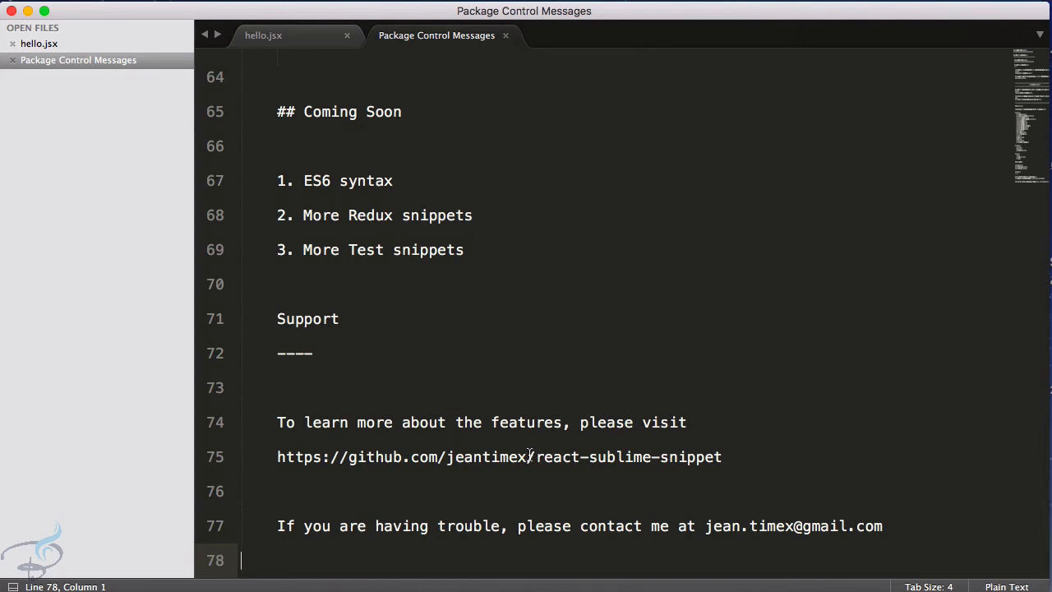
pyautogui.doubleClick(490, 457)
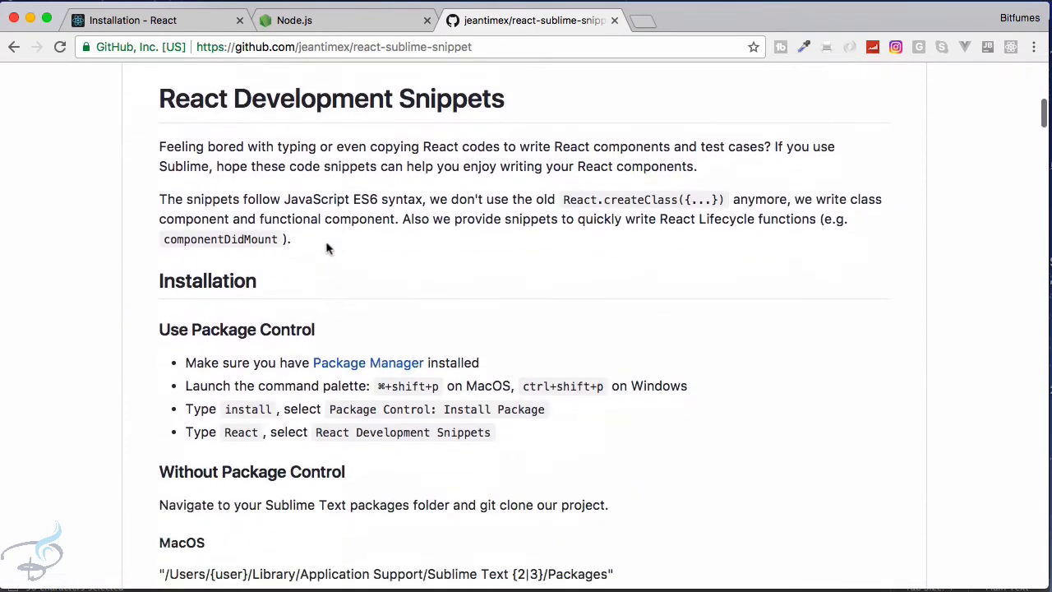
# Scroll the GitHub README down to the Snippets section showing the rcc + TAB demo
pyautogui.scroll(-3)
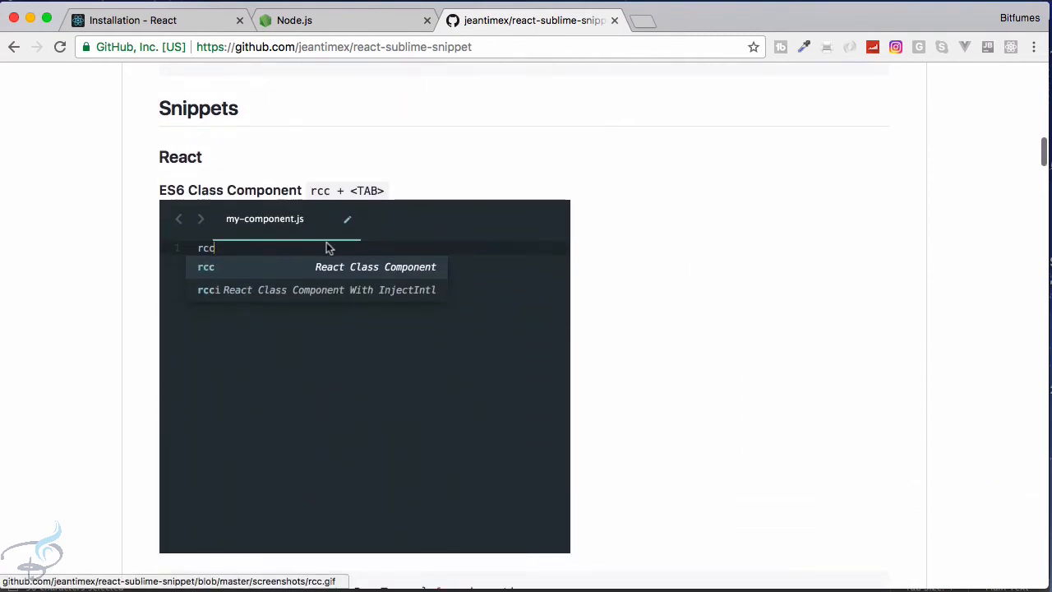
pyautogui.press('Tab')
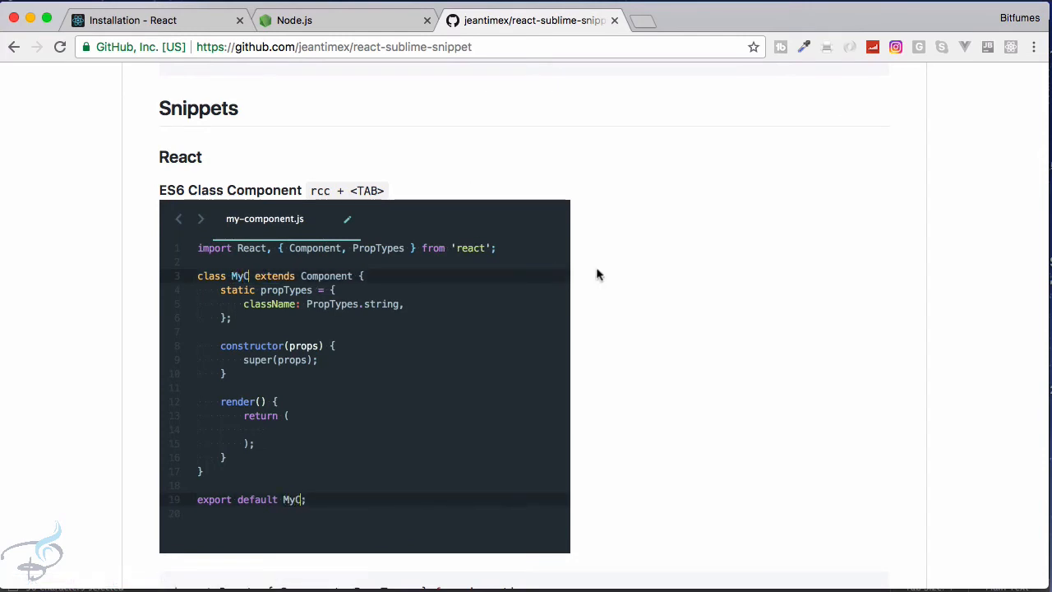
pyautogui.write('lass')
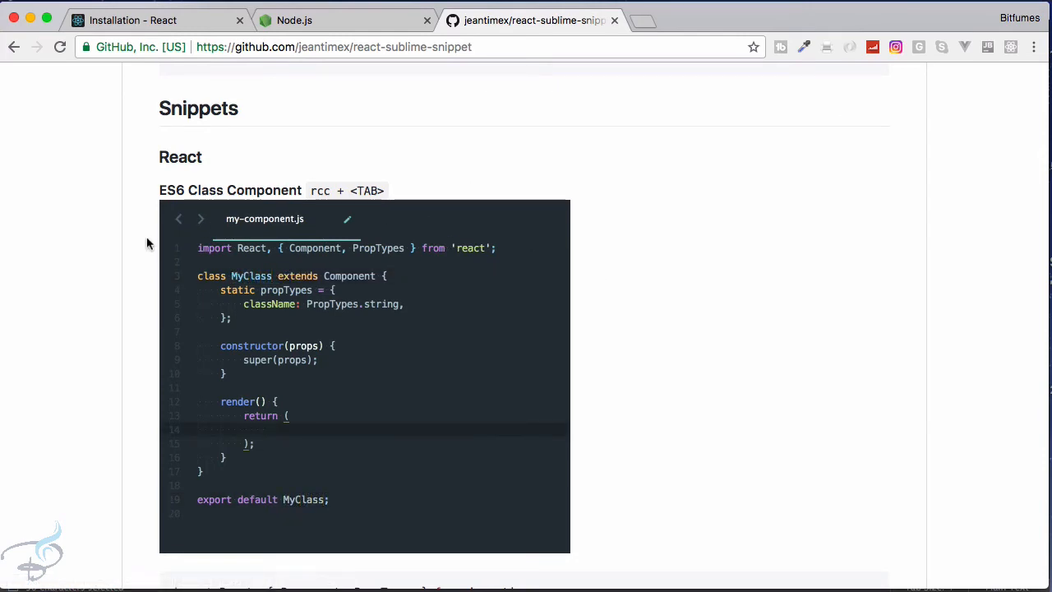
pyautogui.scroll(-3)
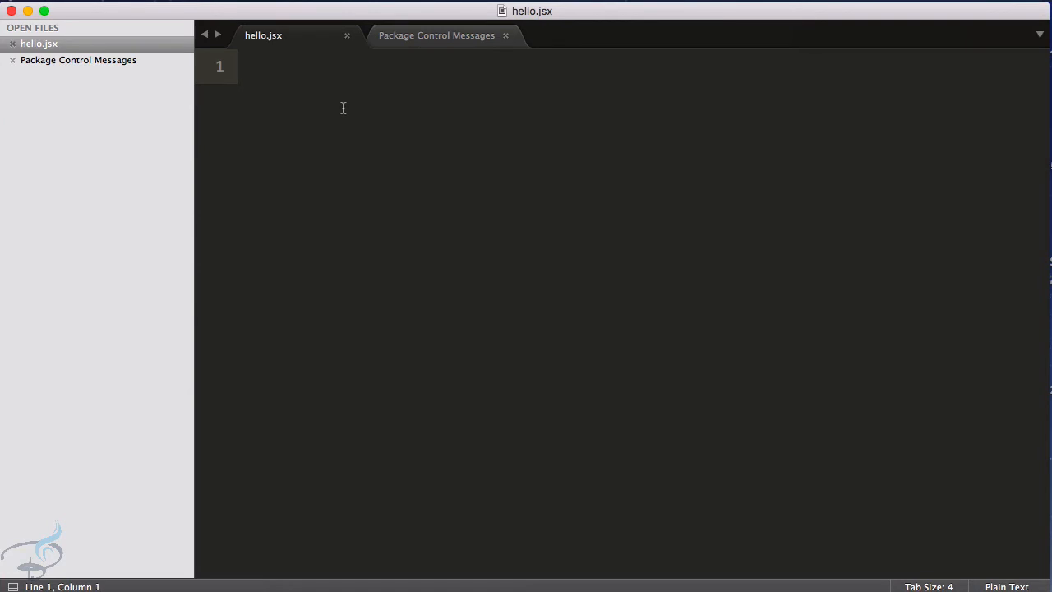
# Expand rcc with Tab into a React ES6 class component skeleton in hello.jsx
pyautogui.write('rcc')
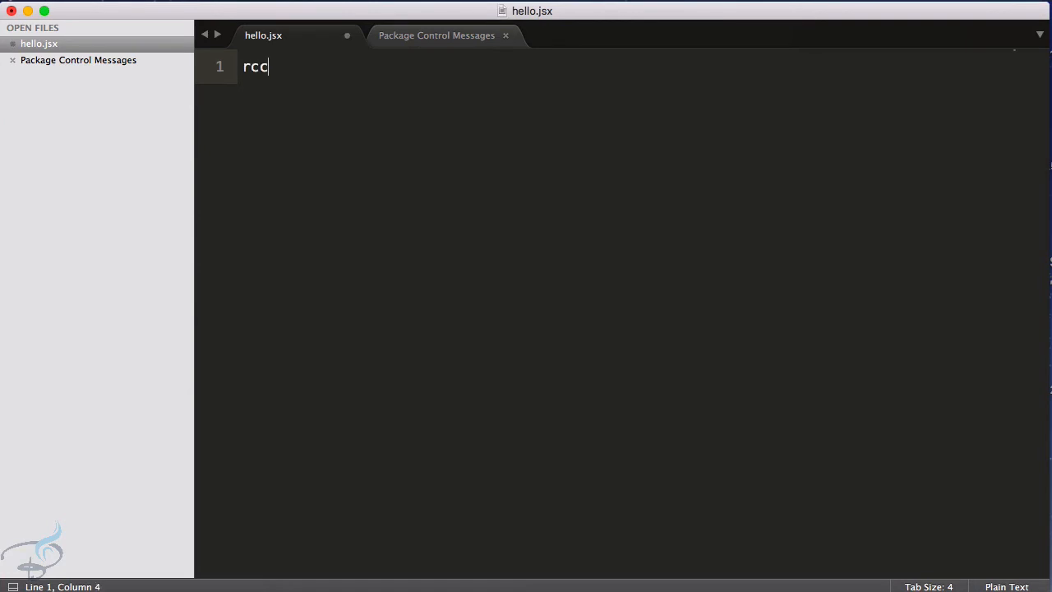
pyautogui.press('Tab')
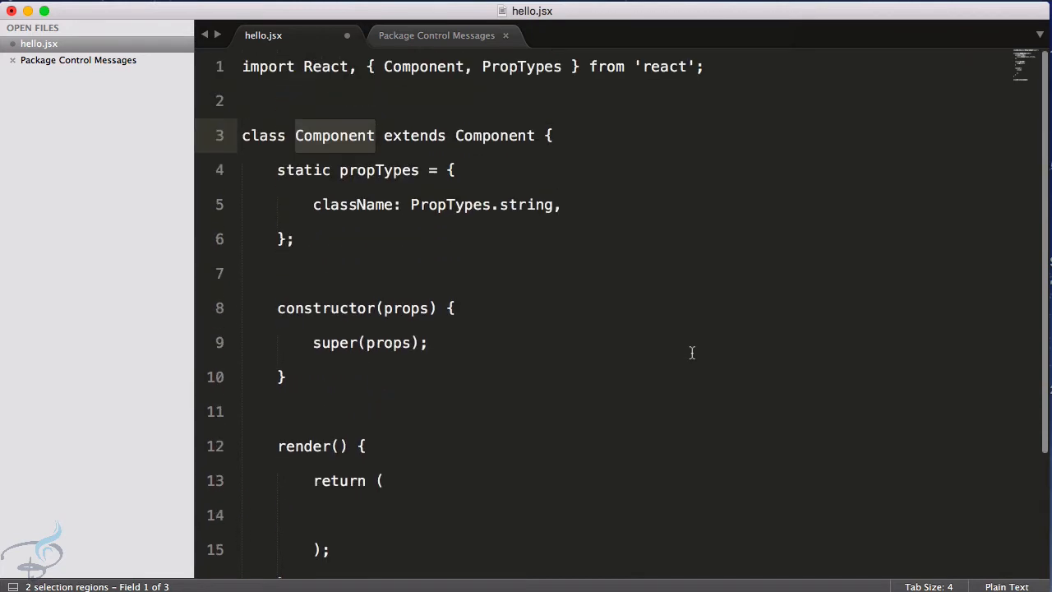
pyautogui.click(1004, 585)
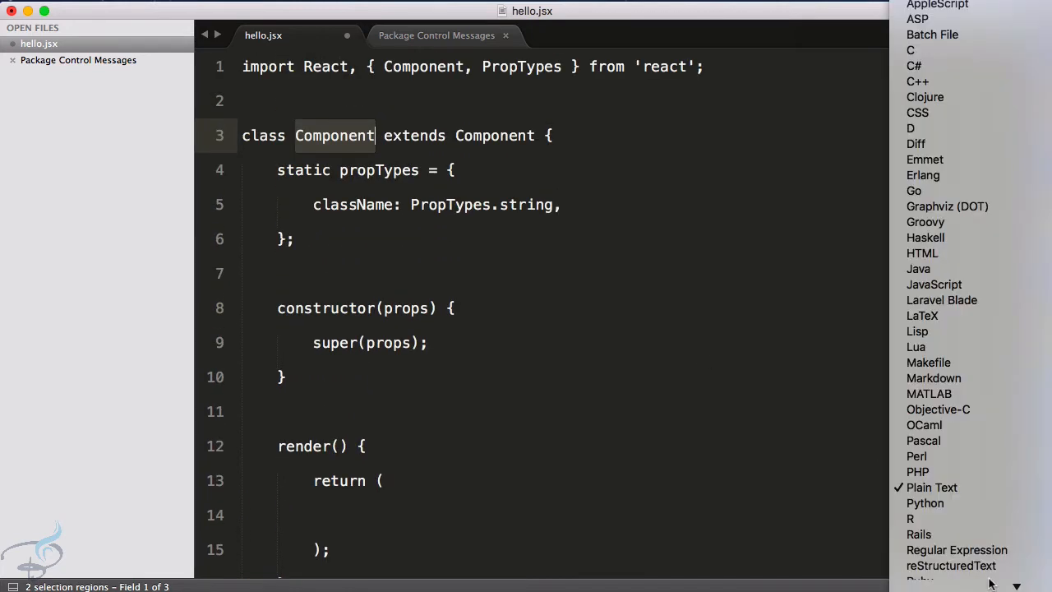
pyautogui.moveTo(935, 285)
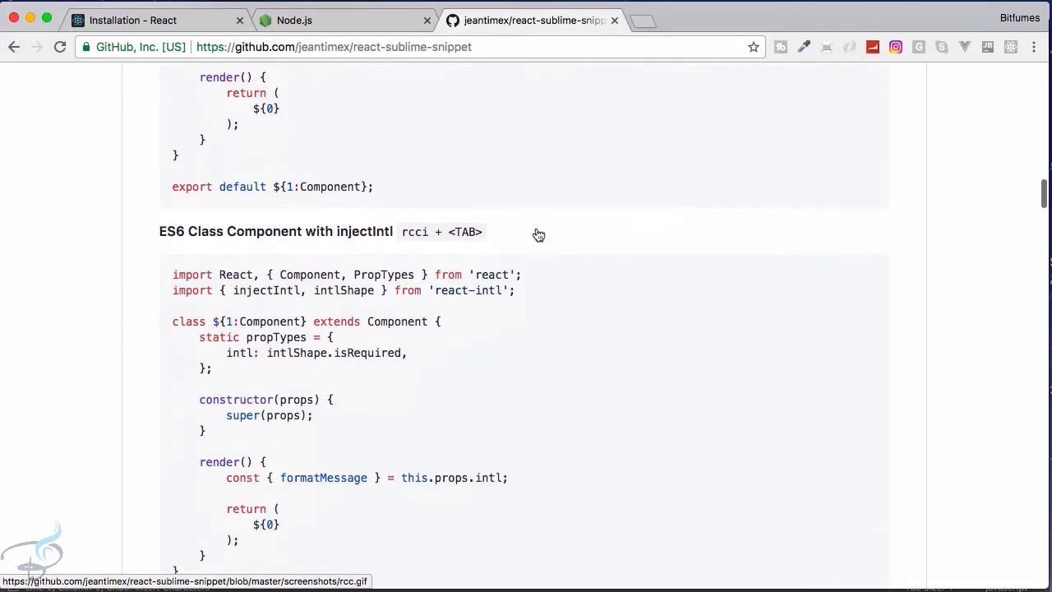
# Type rfc in the empty hello.jsx and expand it into a functional component
pyautogui.scroll(-3)
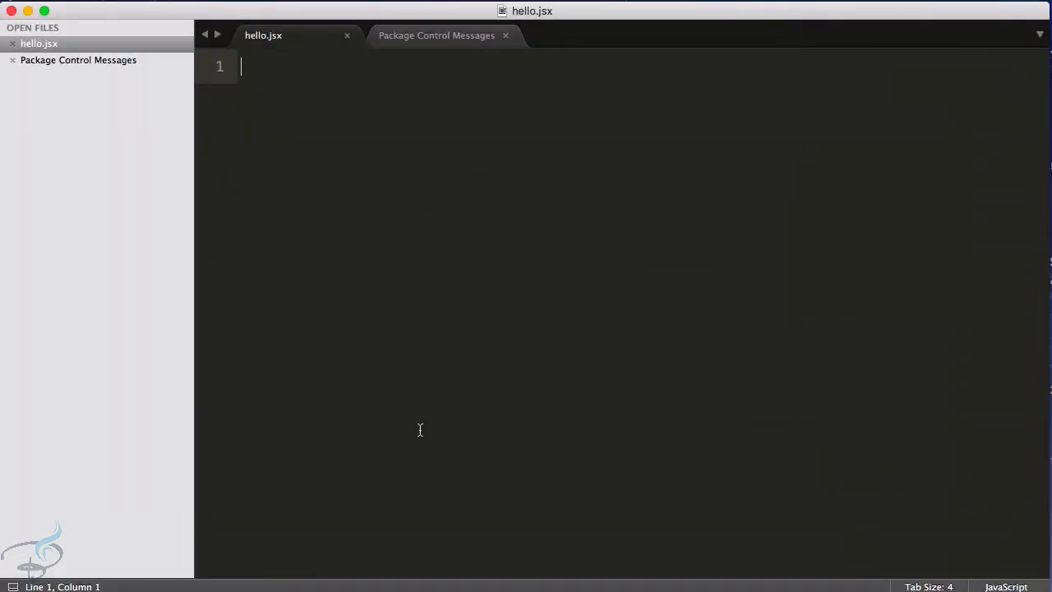
pyautogui.write('rfc')
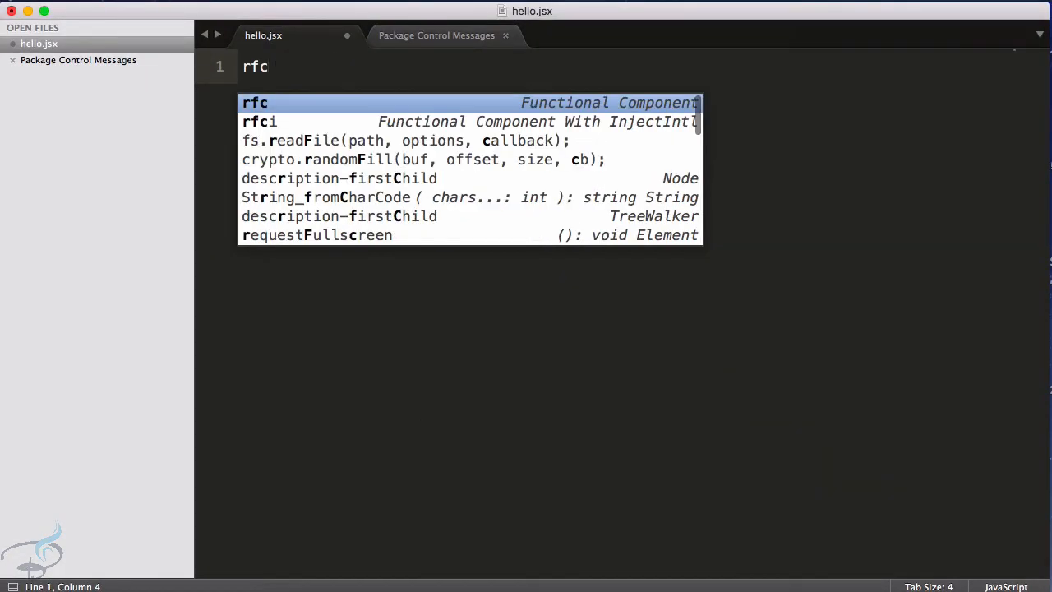
pyautogui.press('Tab')
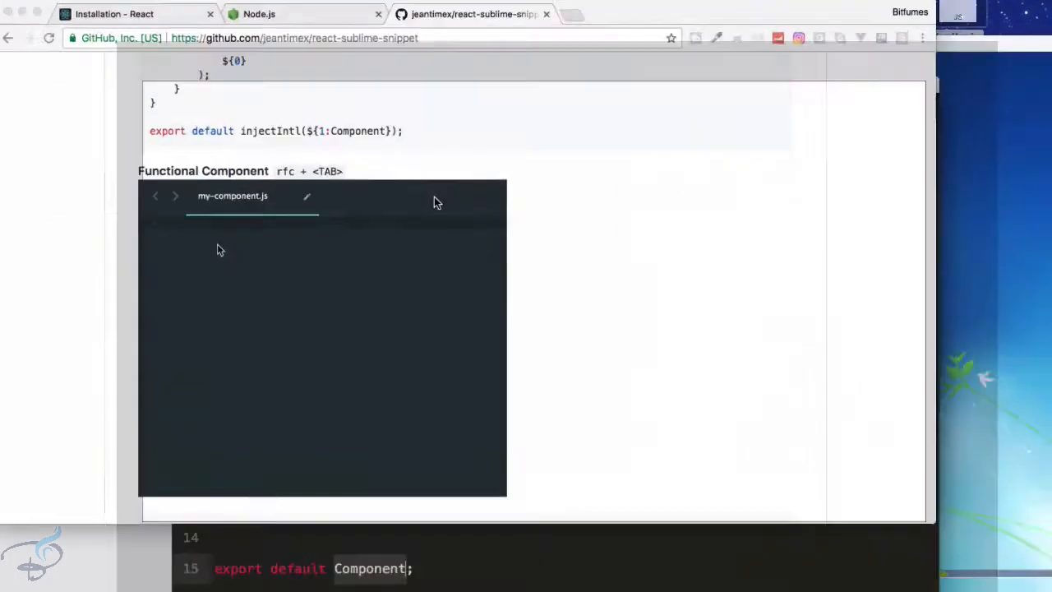
# Browse more react-sublime-snippet README examples, then switch to the Atom Desktop project
pyautogui.scroll(-3)
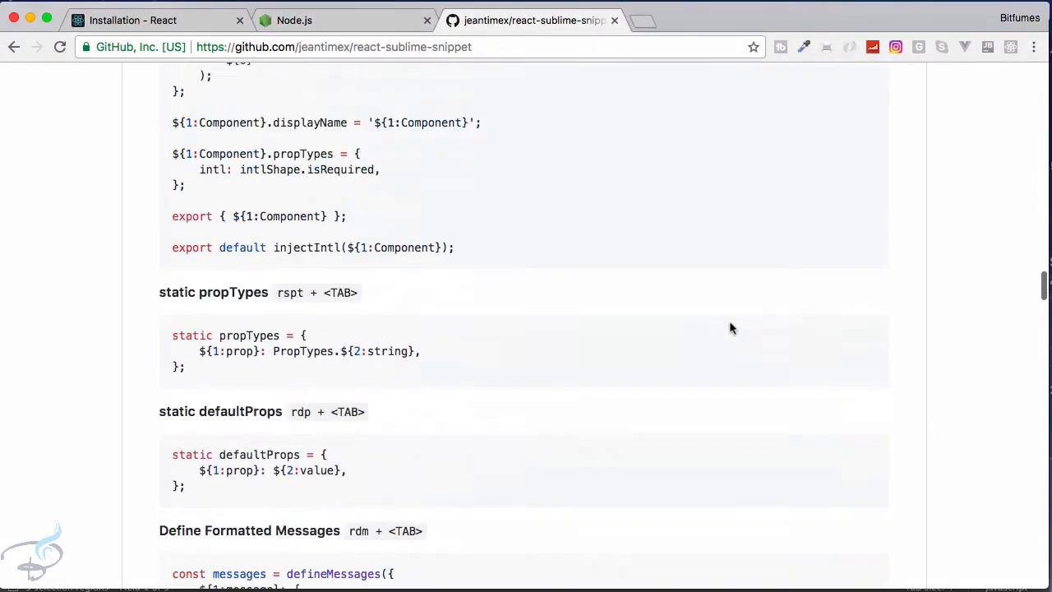
pyautogui.scroll(-3)
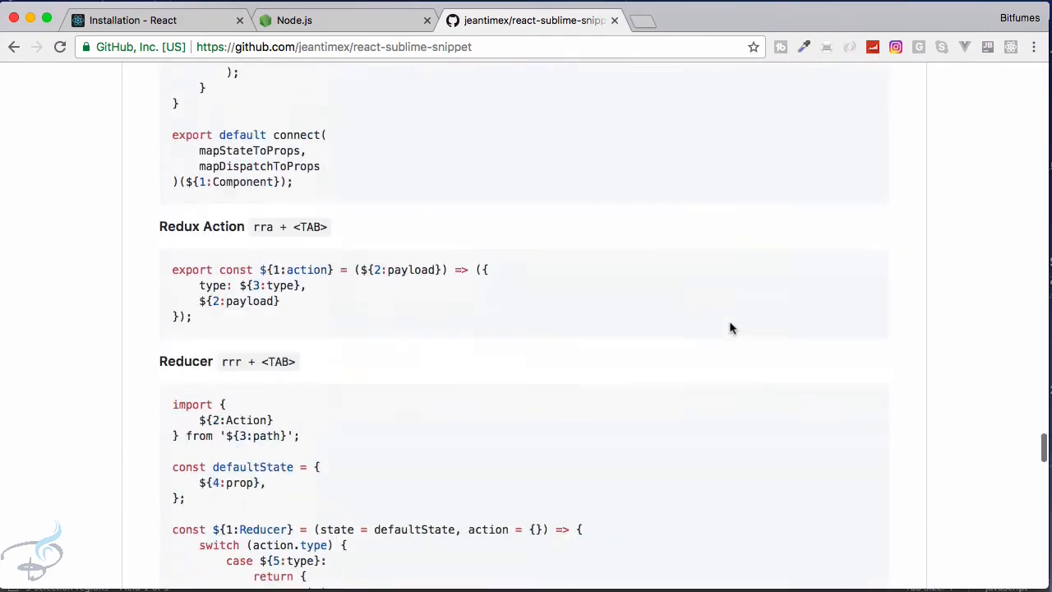
pyautogui.scroll(-3)
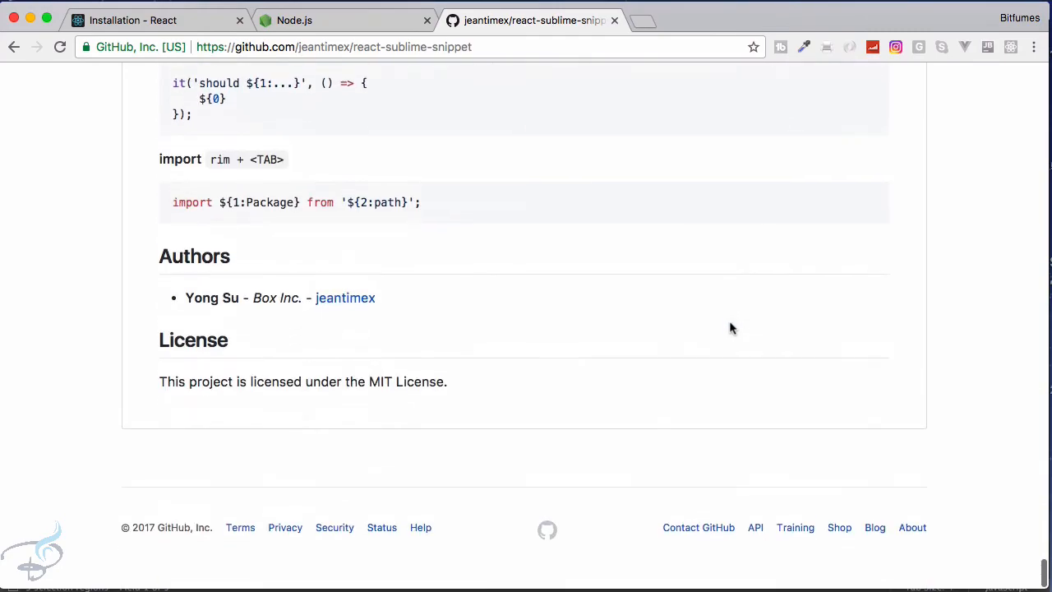
pyautogui.scroll(3)
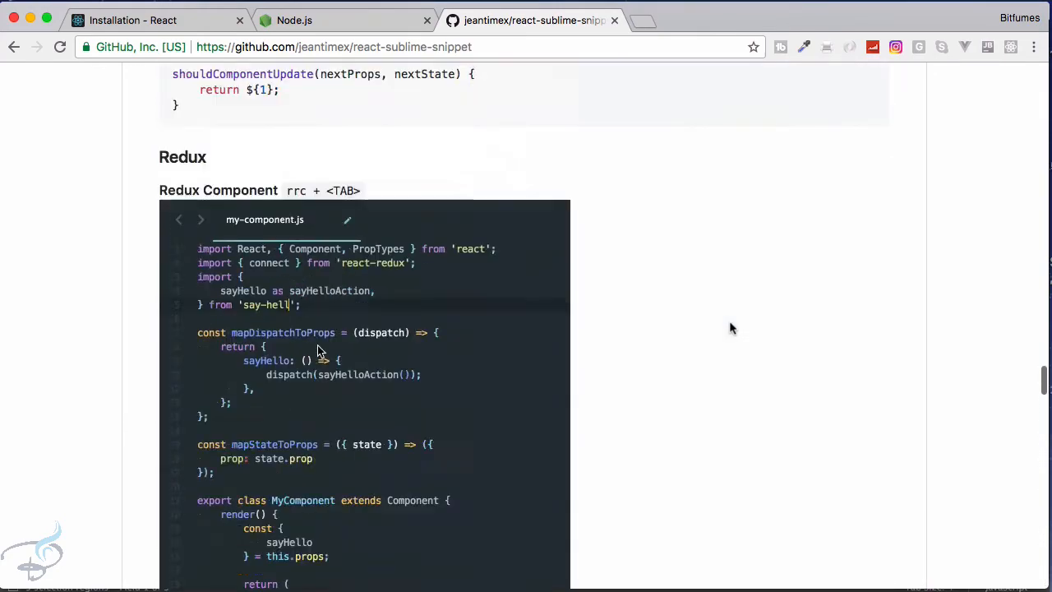
pyautogui.click(320, 19)
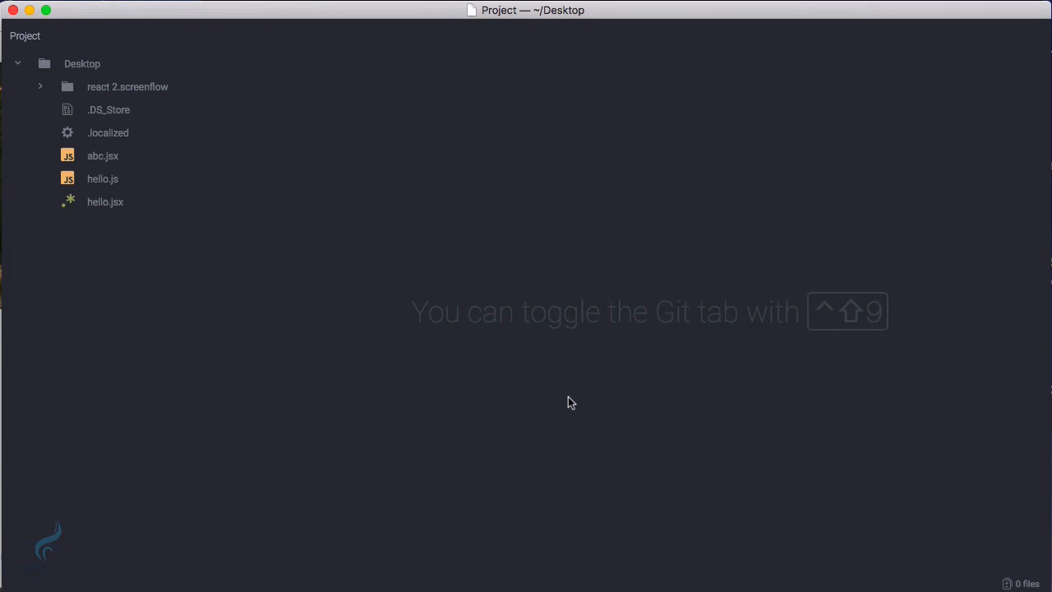
pyautogui.moveTo(340, 212)
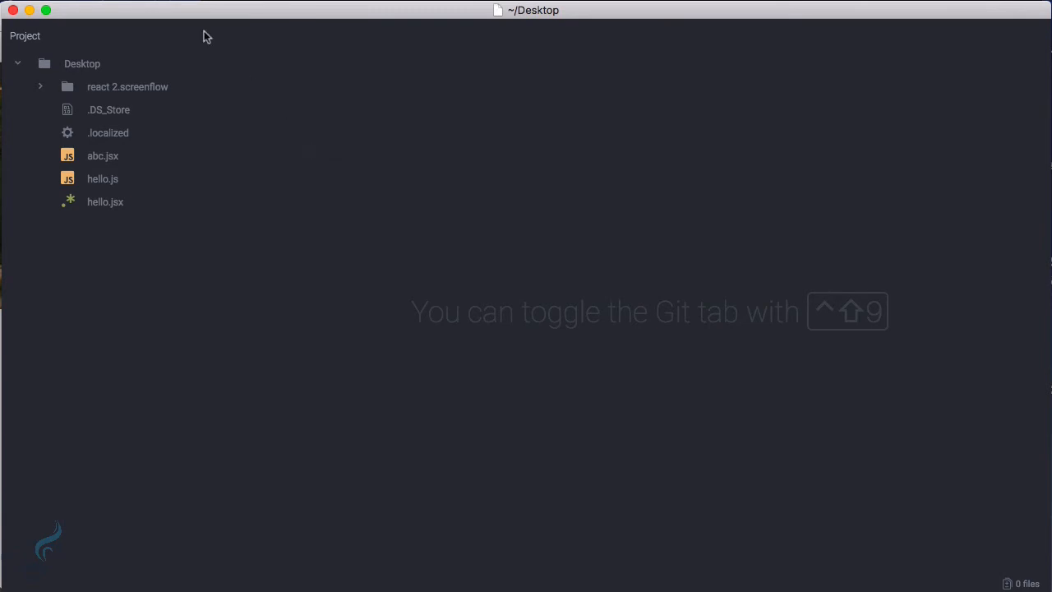
# Search Atom's Install Packages settings for 'react' and scroll through the matching packages
pyautogui.click(33, 4)
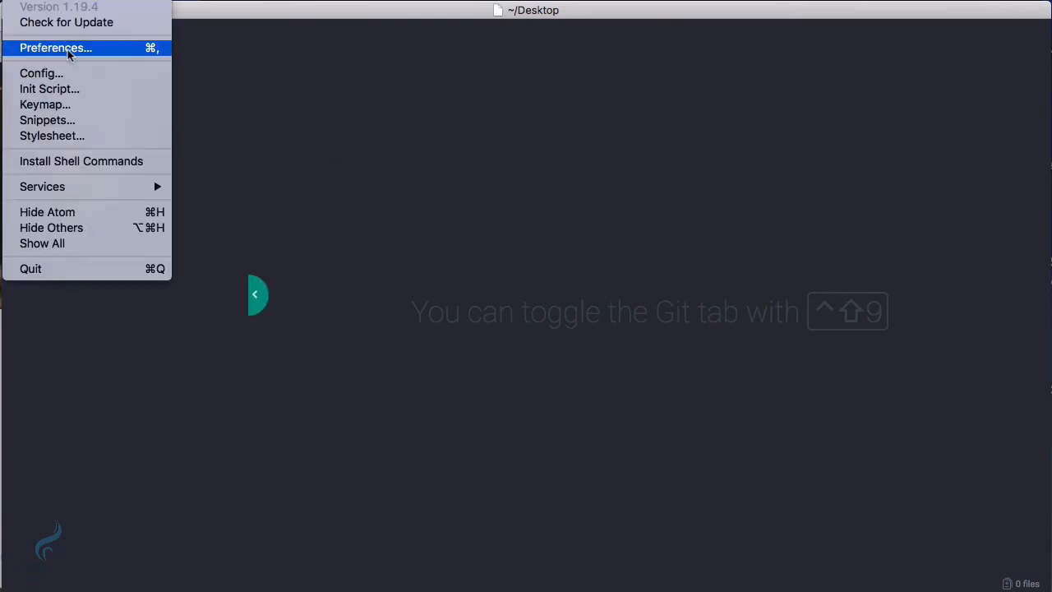
pyautogui.click(55, 48)
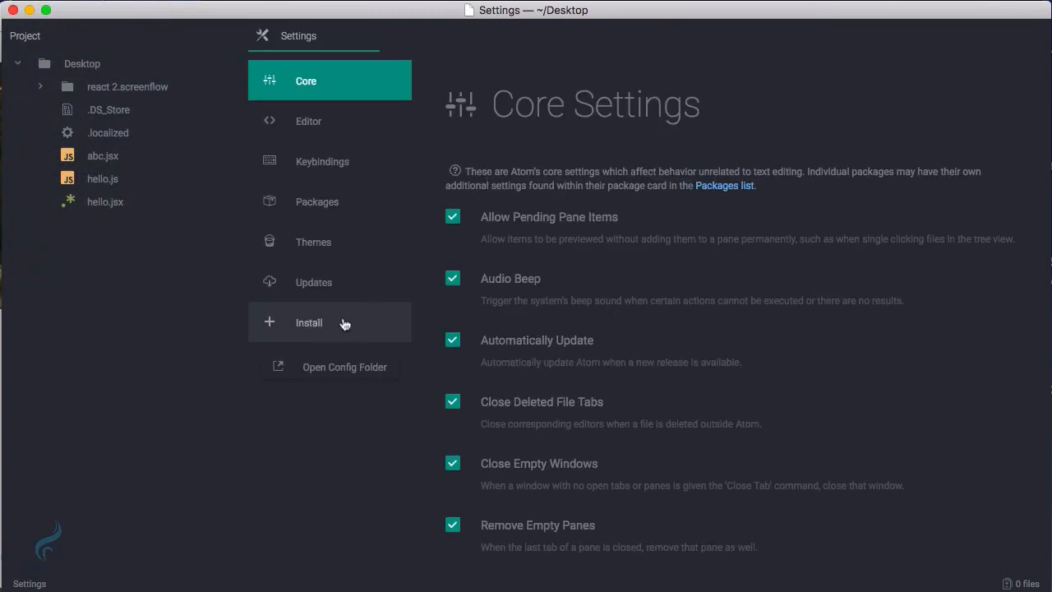
pyautogui.click(309, 322)
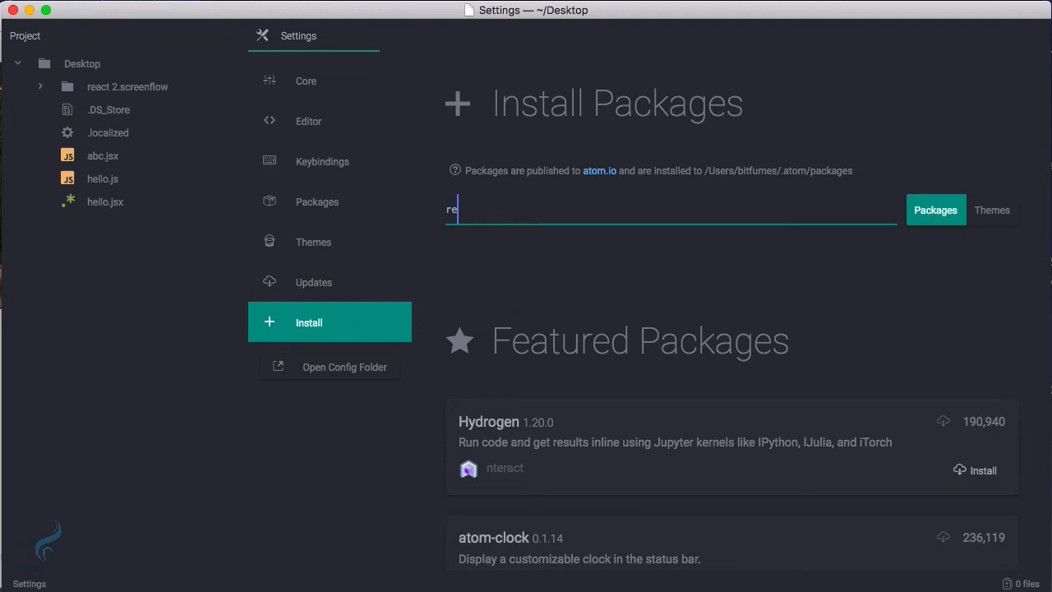
pyautogui.write('react')
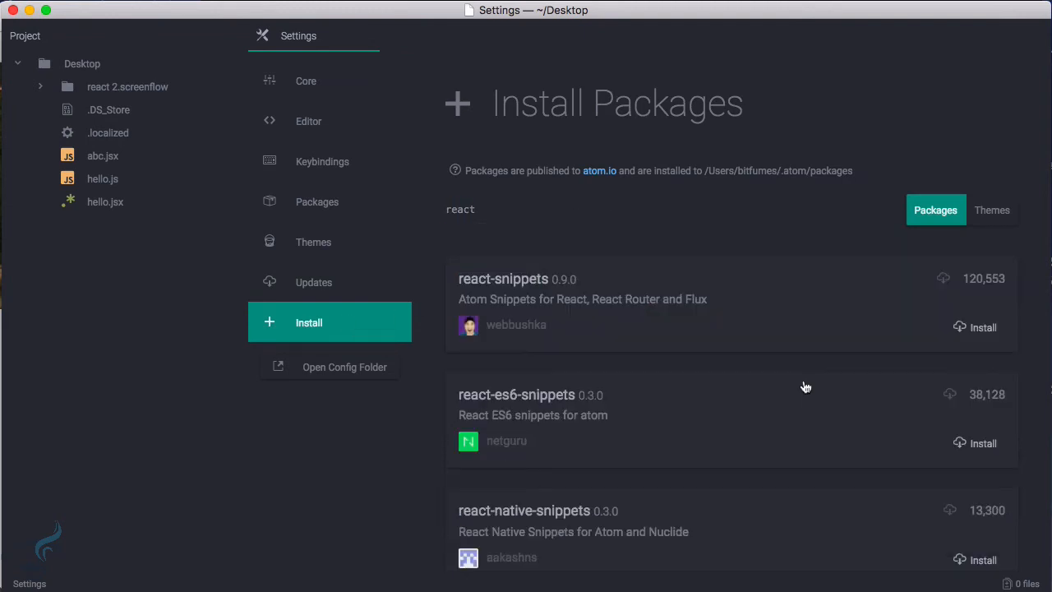
pyautogui.moveTo(733, 414)
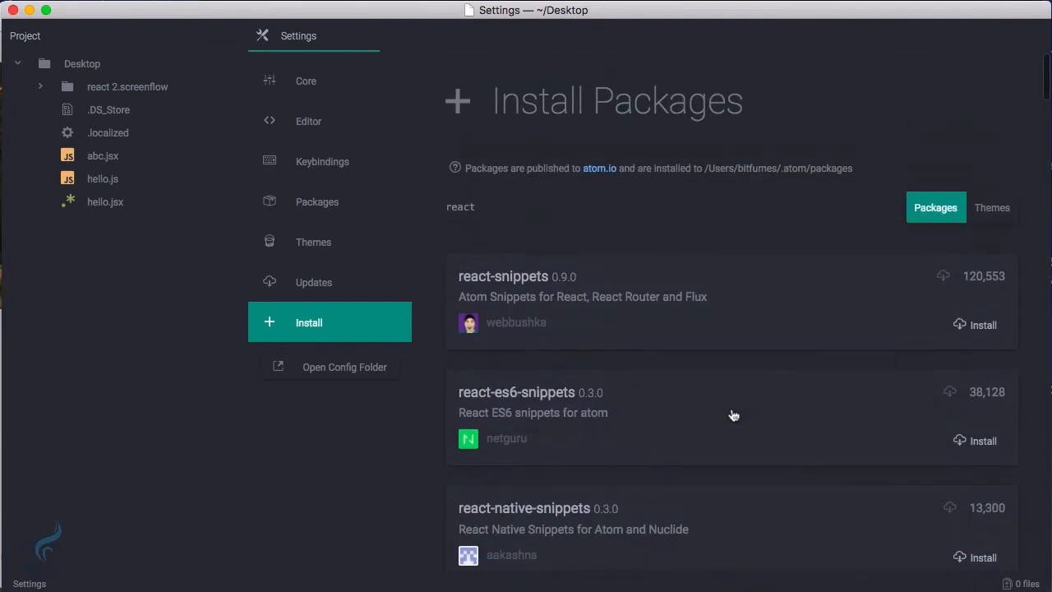
pyautogui.scroll(-3)
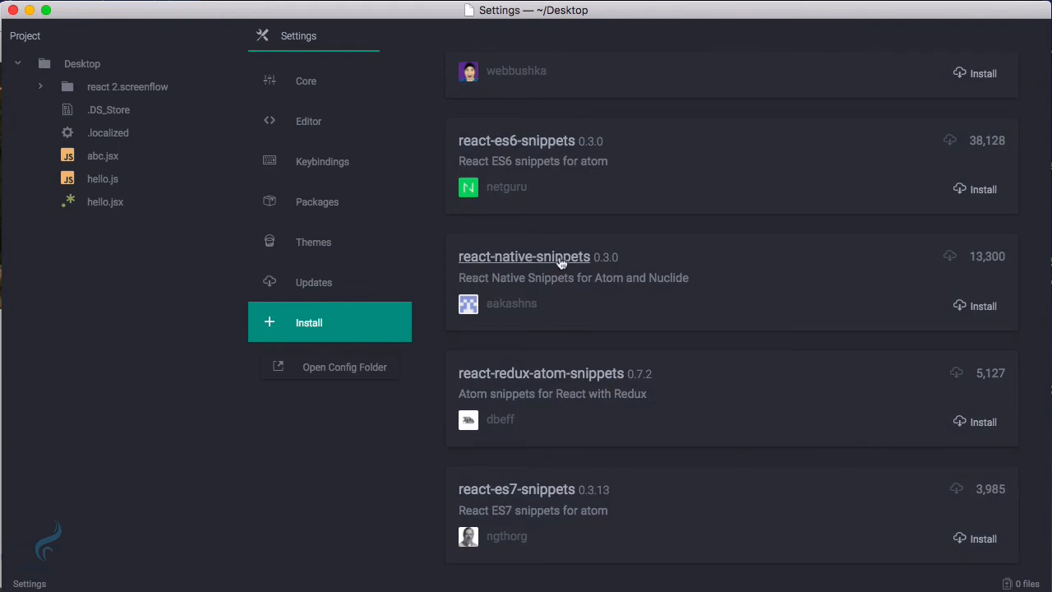
# Open the react-native-snippets atom.io page and scroll to its rnc and rnp usage demos
pyautogui.click(524, 256)
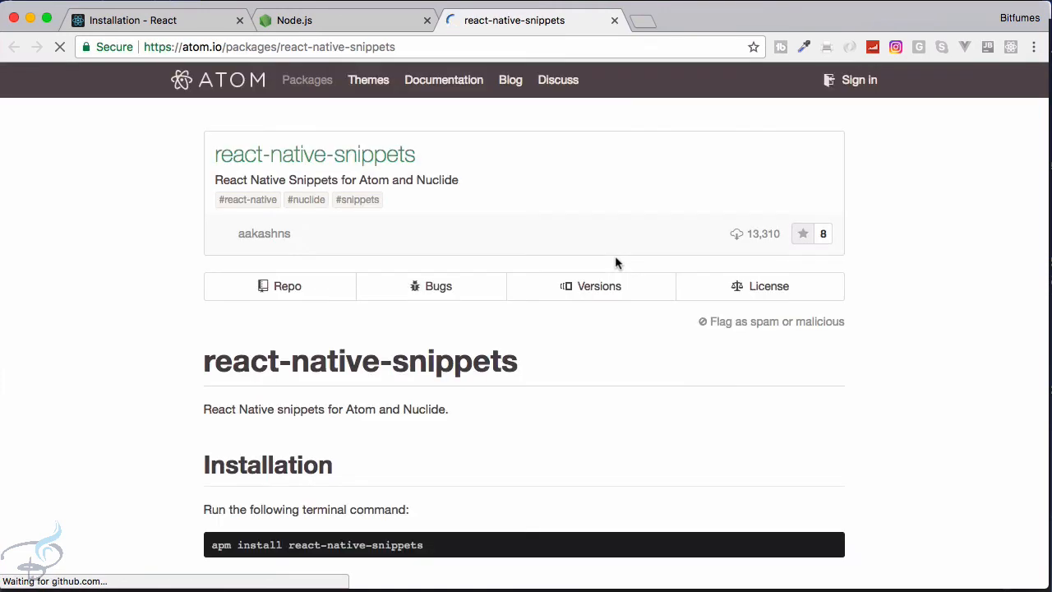
pyautogui.scroll(-3)
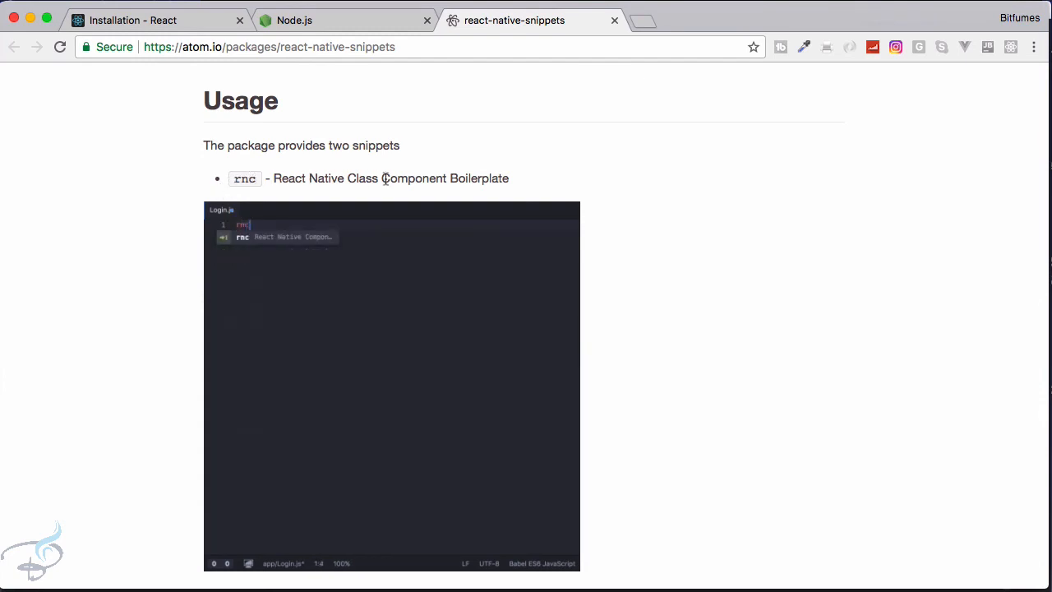
pyautogui.scroll(-3)
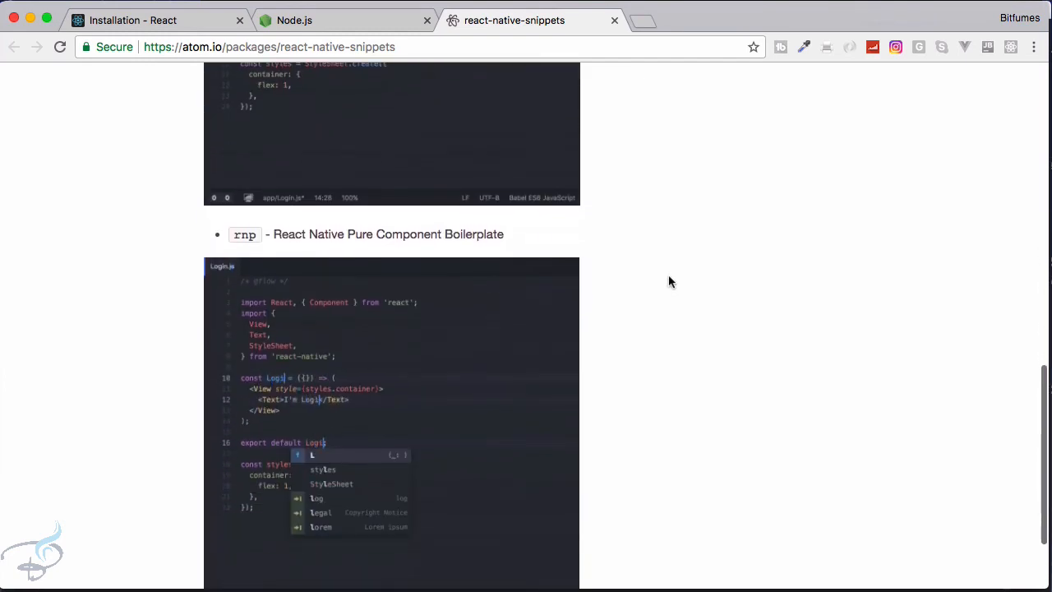
pyautogui.scroll(-3)
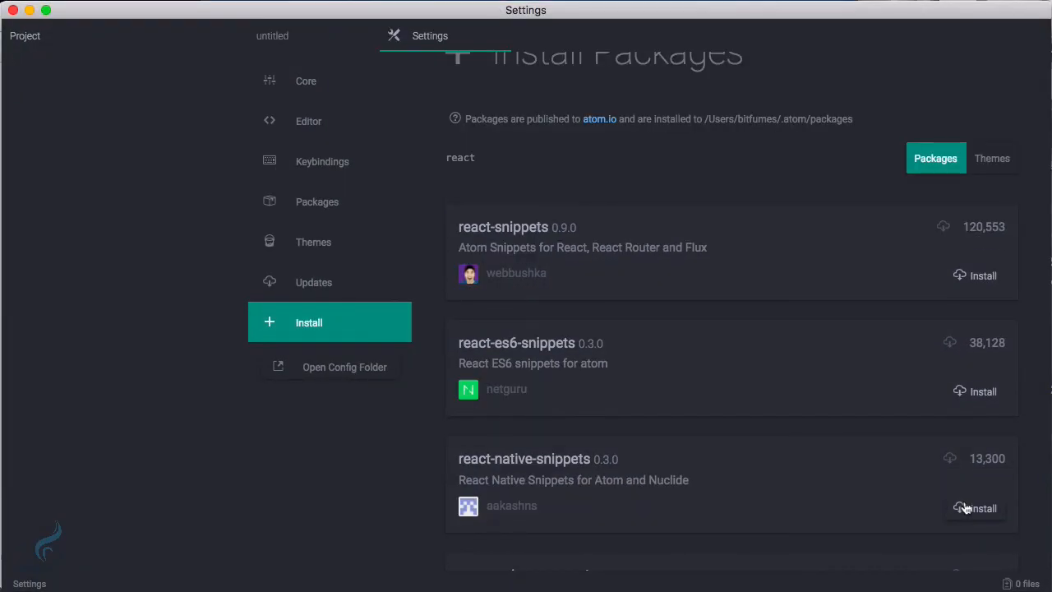
# Install react-native-snippets and expand rnc in abc.jsx into a React Native class component
pyautogui.click(979, 508)
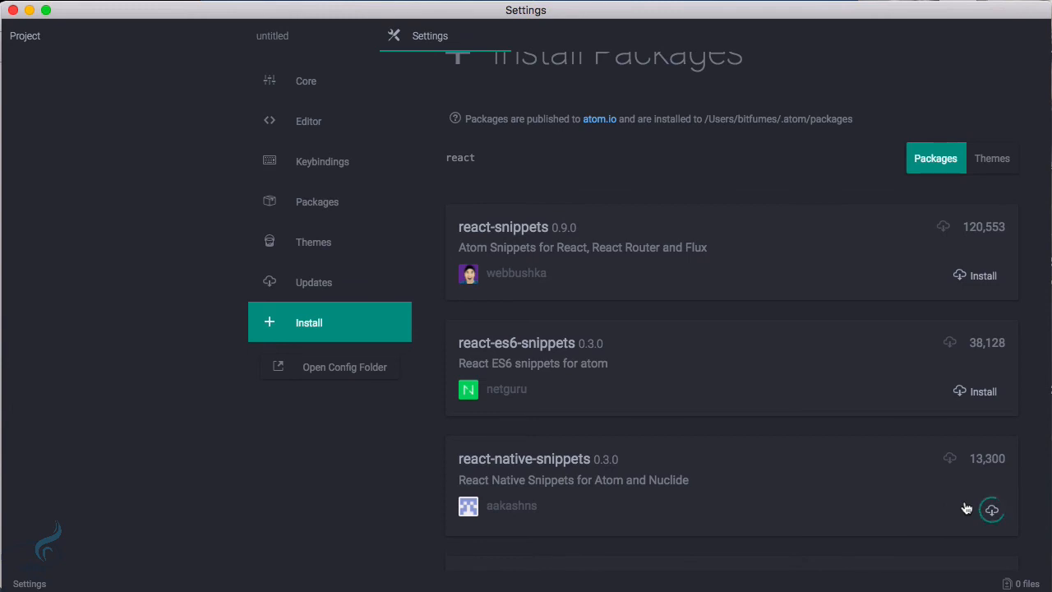
pyautogui.click(990, 508)
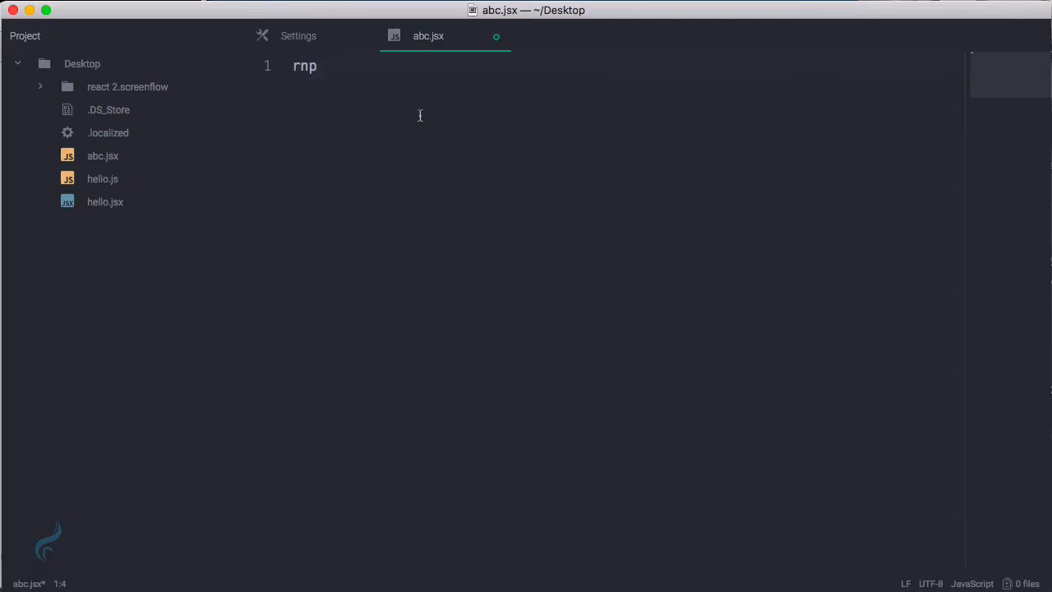
pyautogui.press('Backspace')
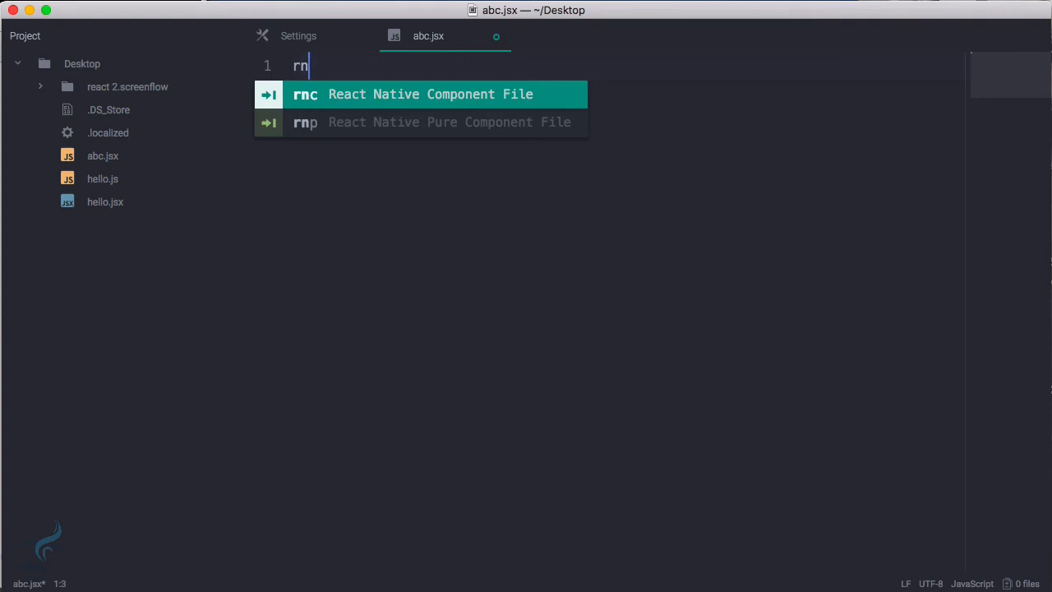
pyautogui.press('Down')
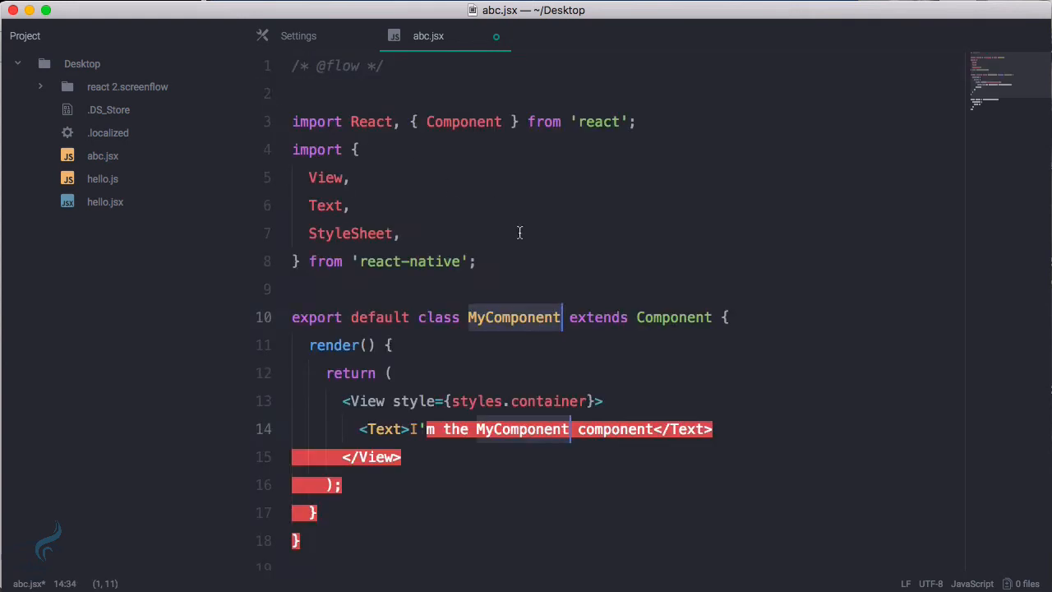
pyautogui.scroll(-3)
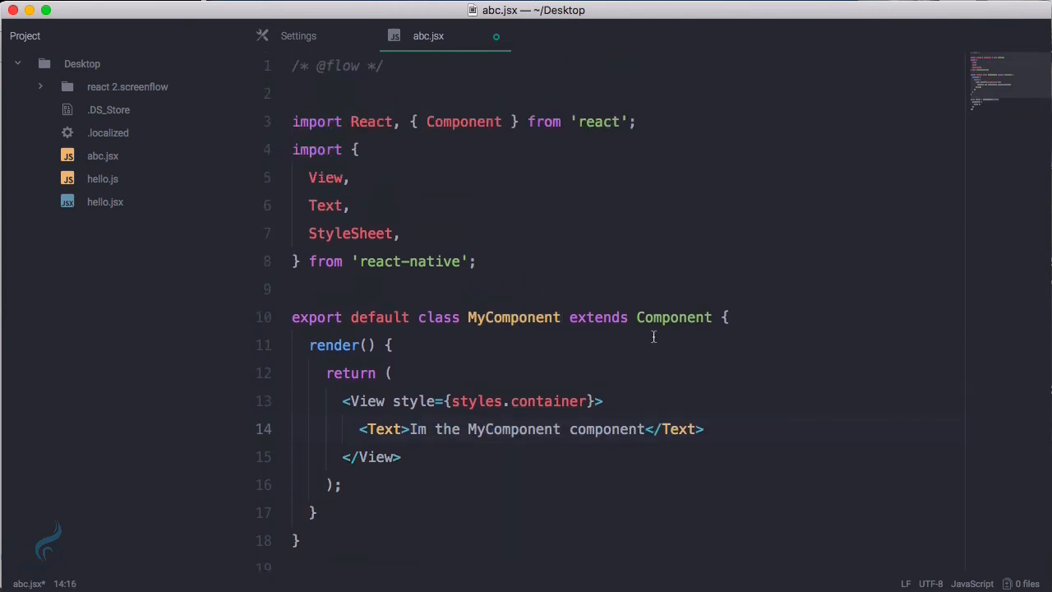
pyautogui.scroll(-3)
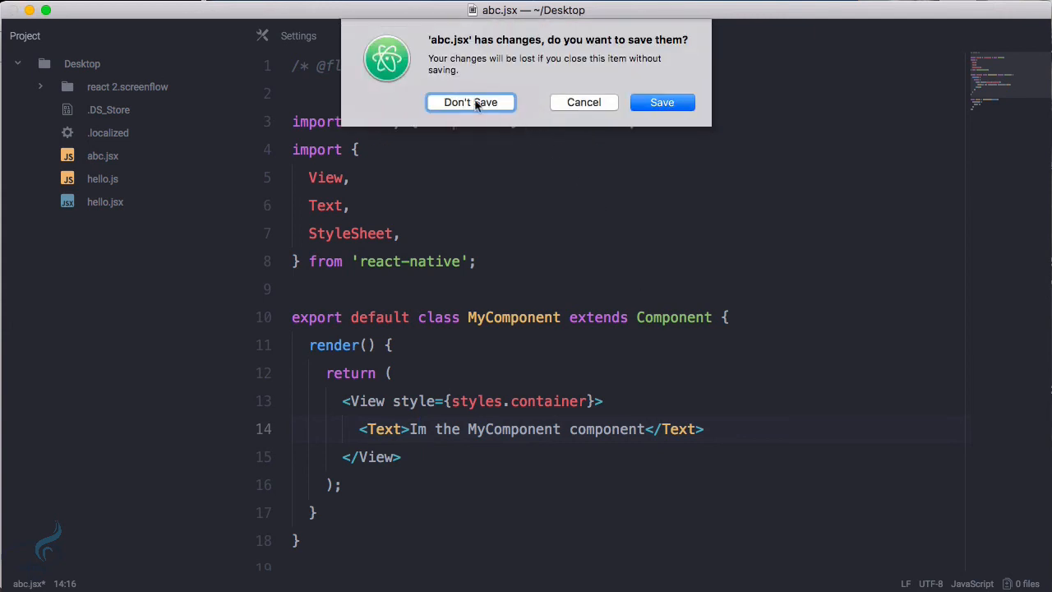
# Discard abc.jsx changes in Atom and click line 8 of hello.jsx in Sublime Text
pyautogui.click(470, 102)
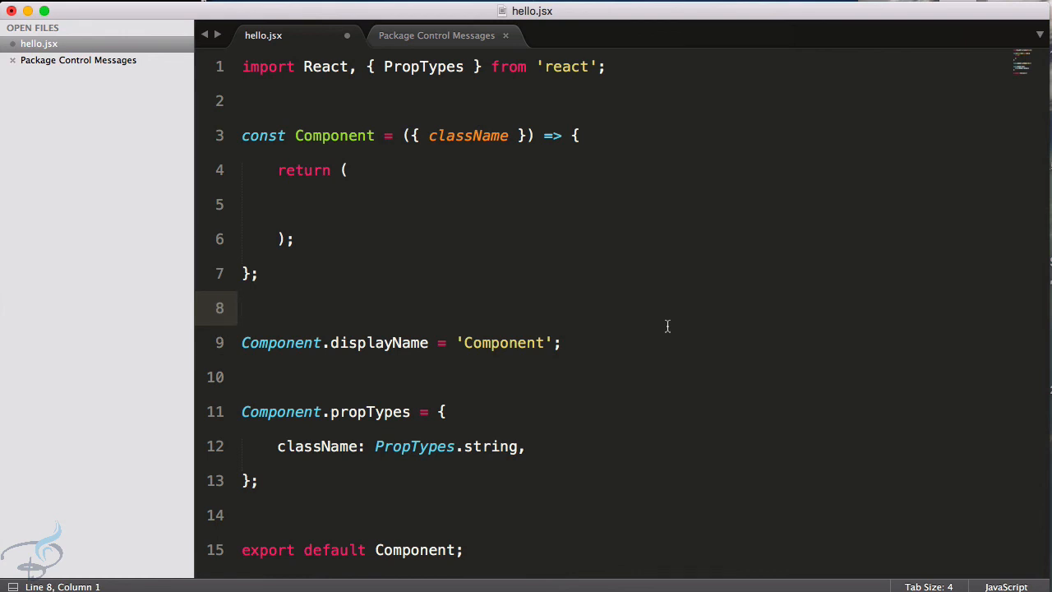
pyautogui.click(241, 308)
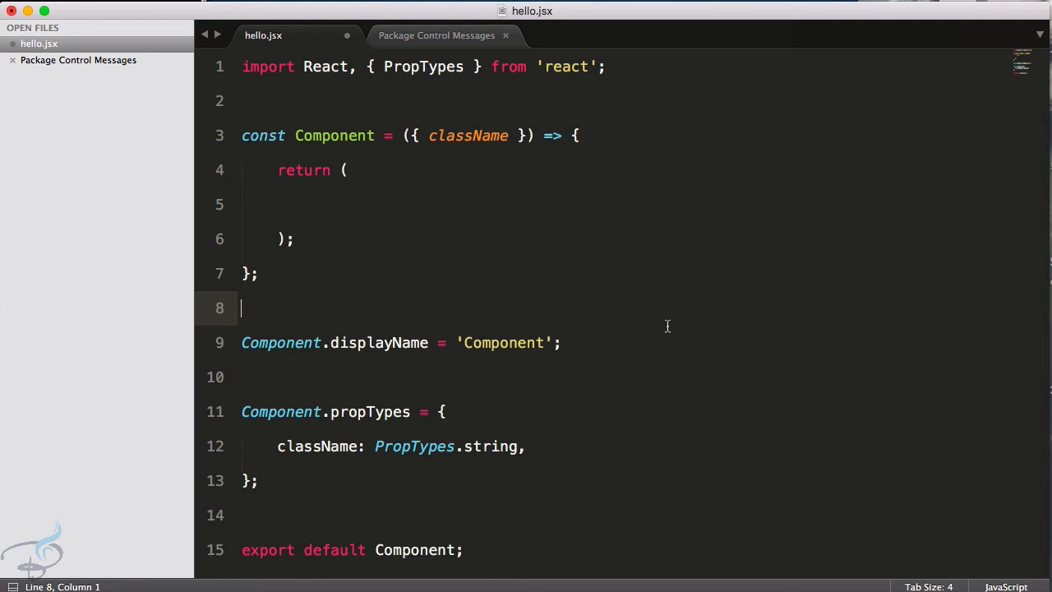